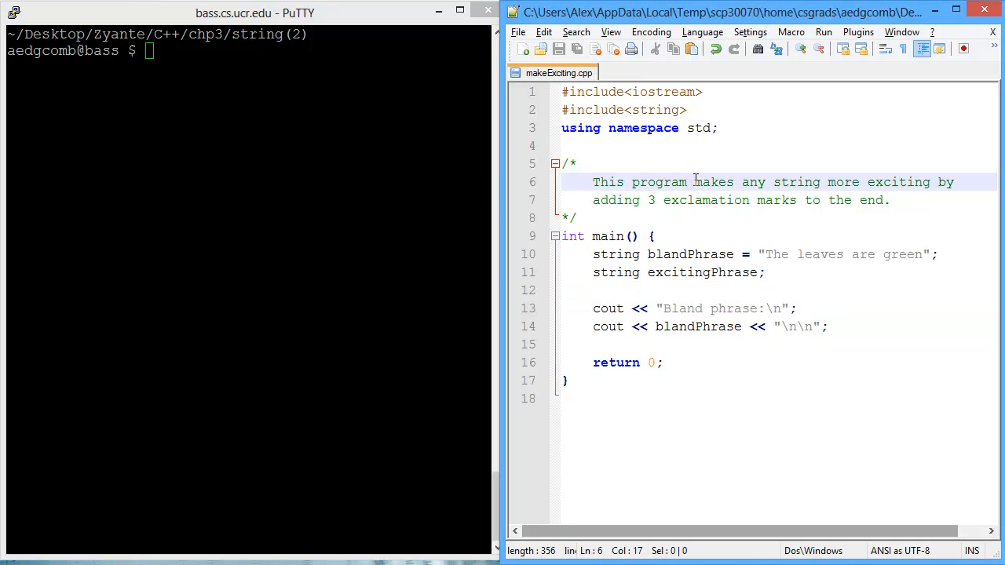
mouse_move(809, 208)
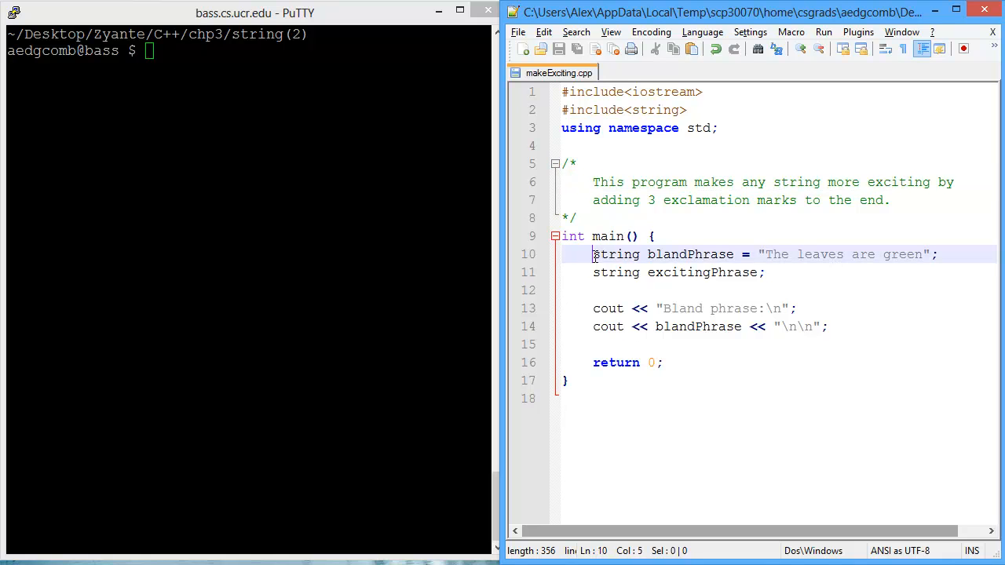
- Run the program, then assign blandPhrase to excitingPhrase and print excitingPhrase with endl
left_click_drag(594, 254, 734, 255)
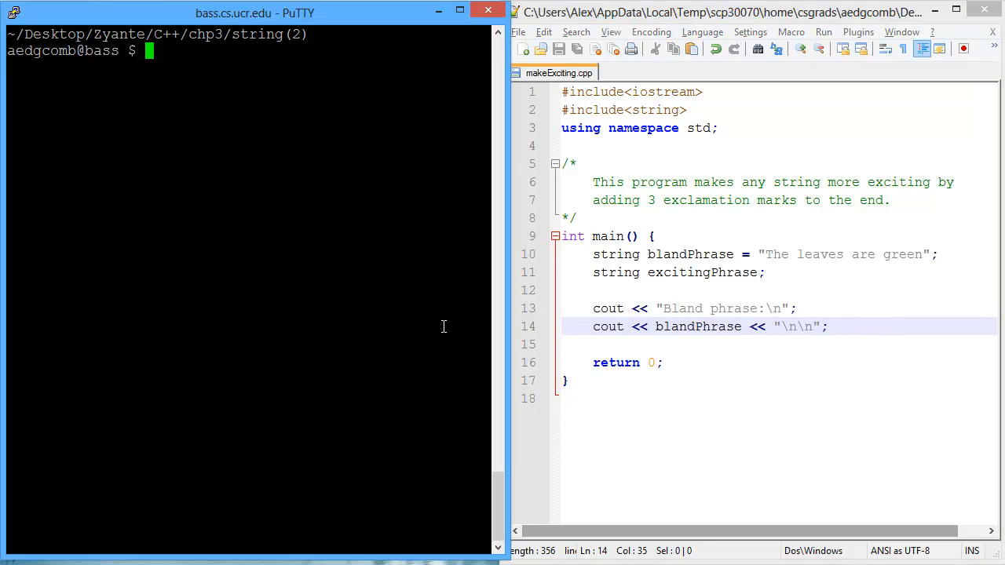
type("./a.out")
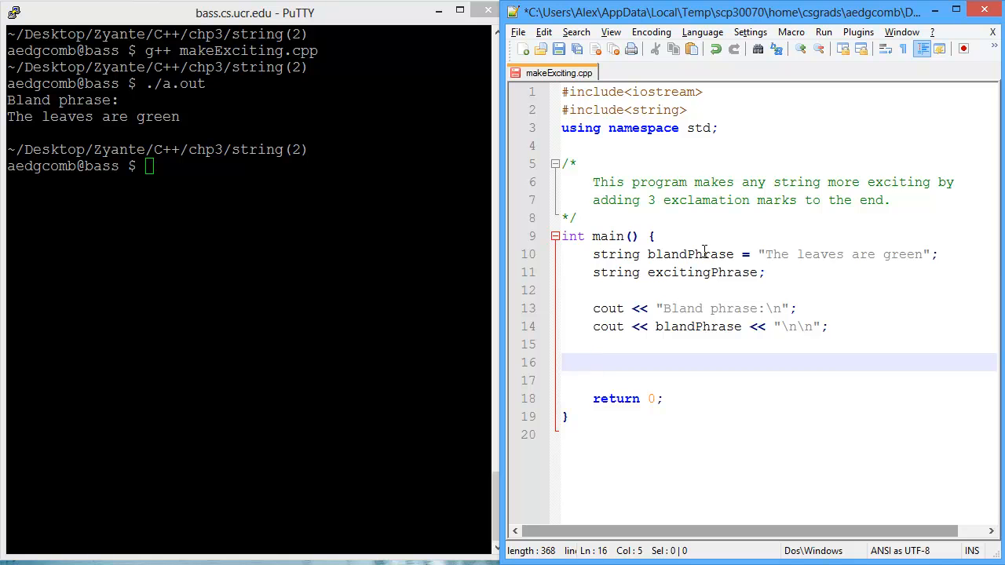
type("excitingPhrase =")
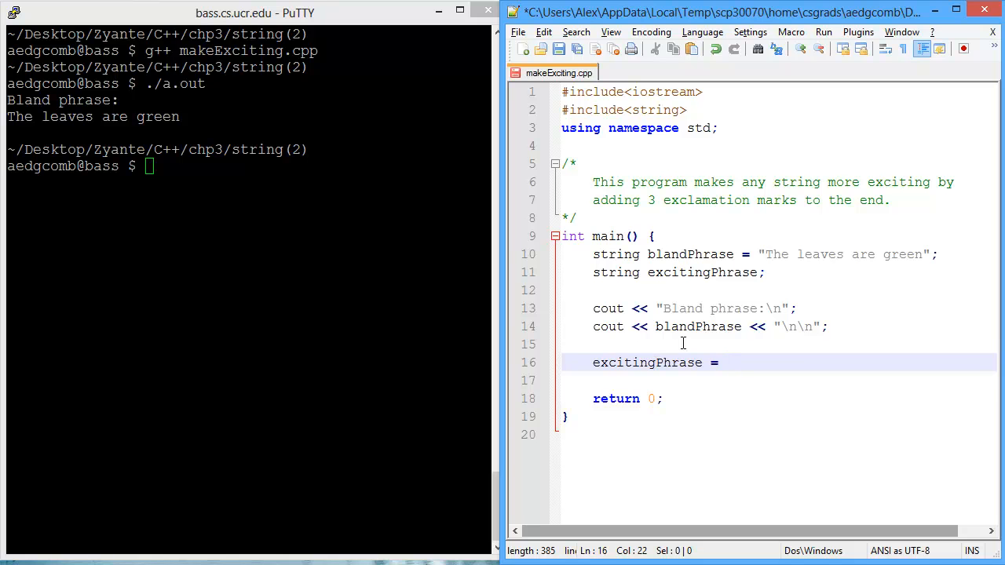
type("blandPhrase;")
type("cout")
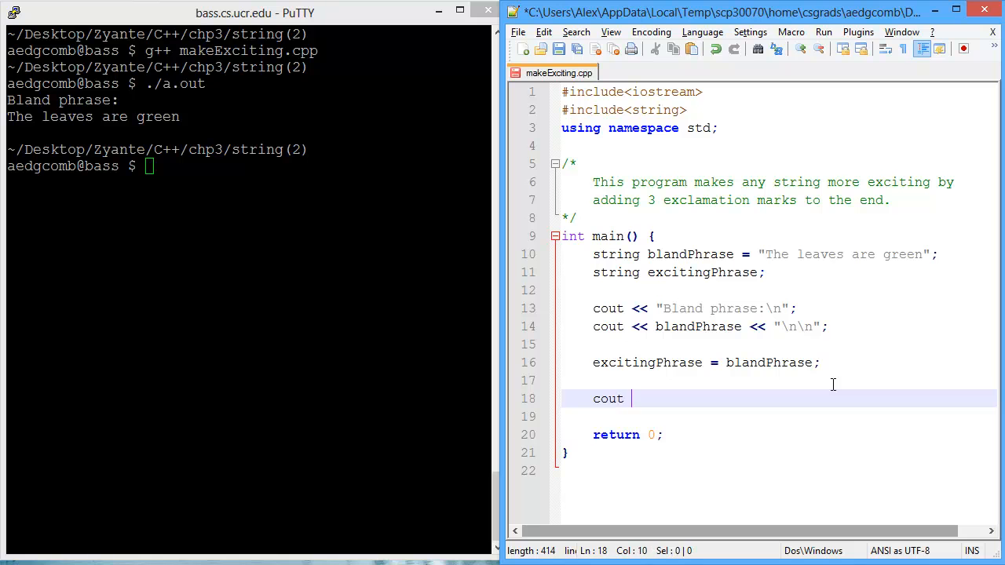
type("<<")
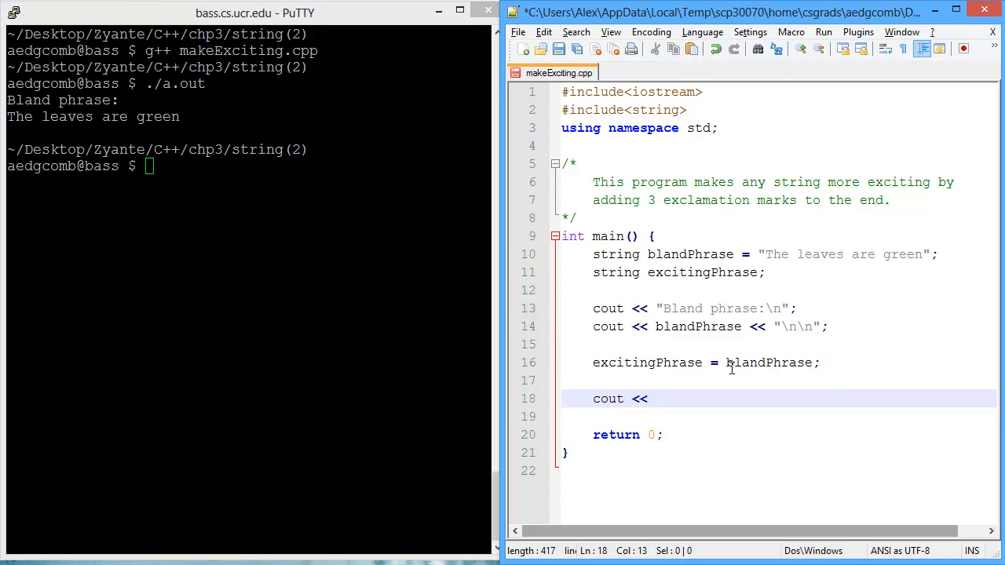
type("excitingPhrase")
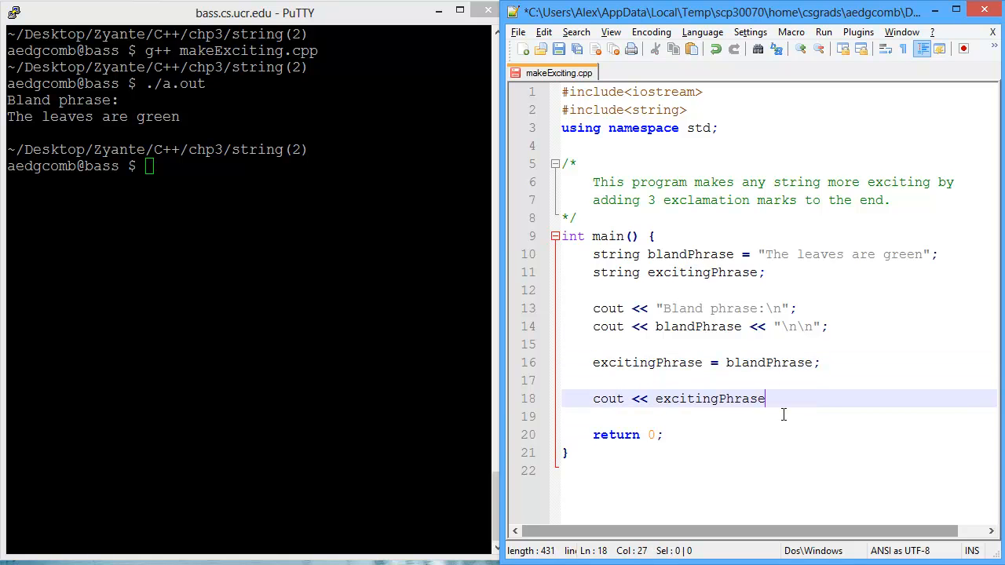
type("<< endl;")
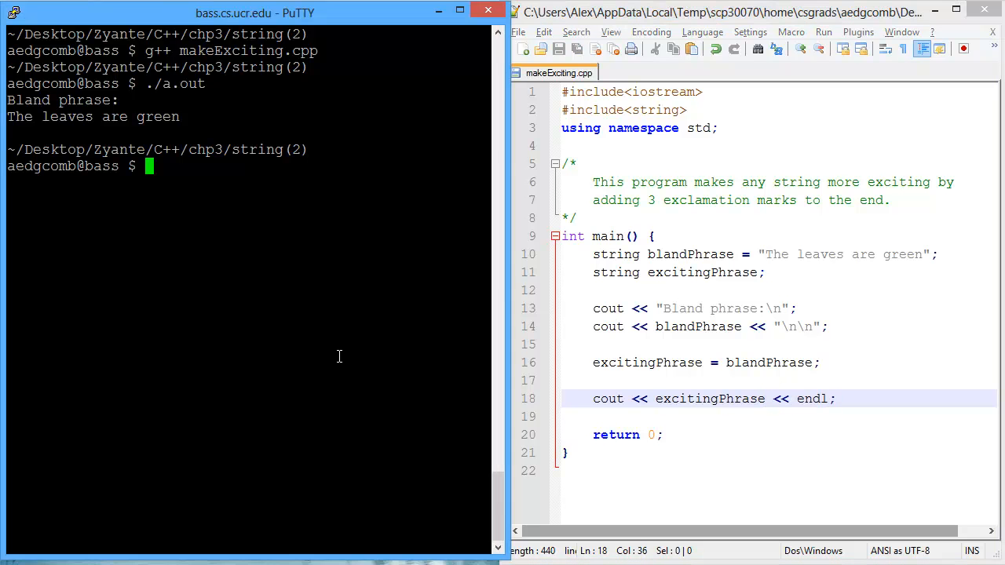
- Rerun the program and add cout << "Exciting phrase:\n"; before printing excitingPhrase
key("Return")
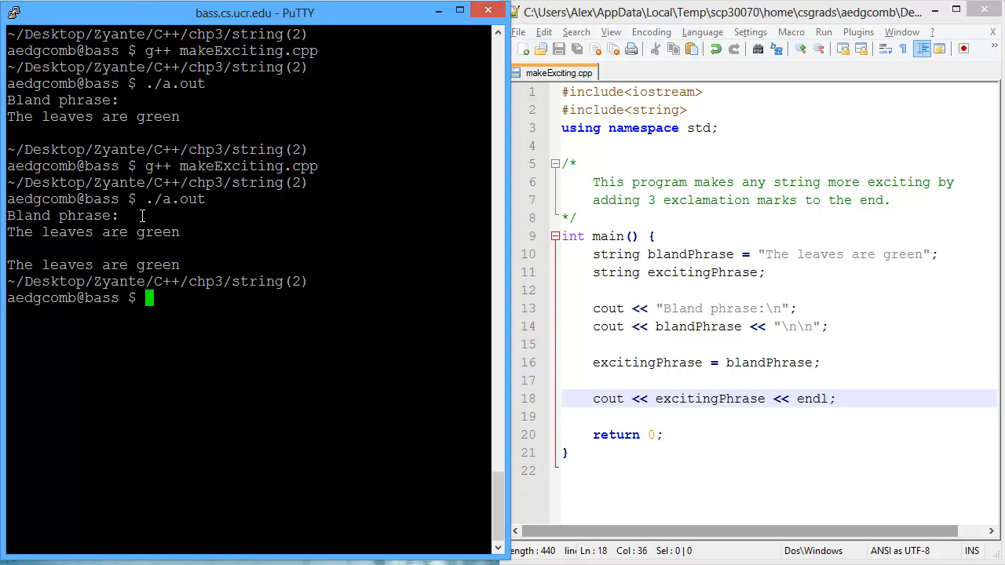
mouse_move(843, 384)
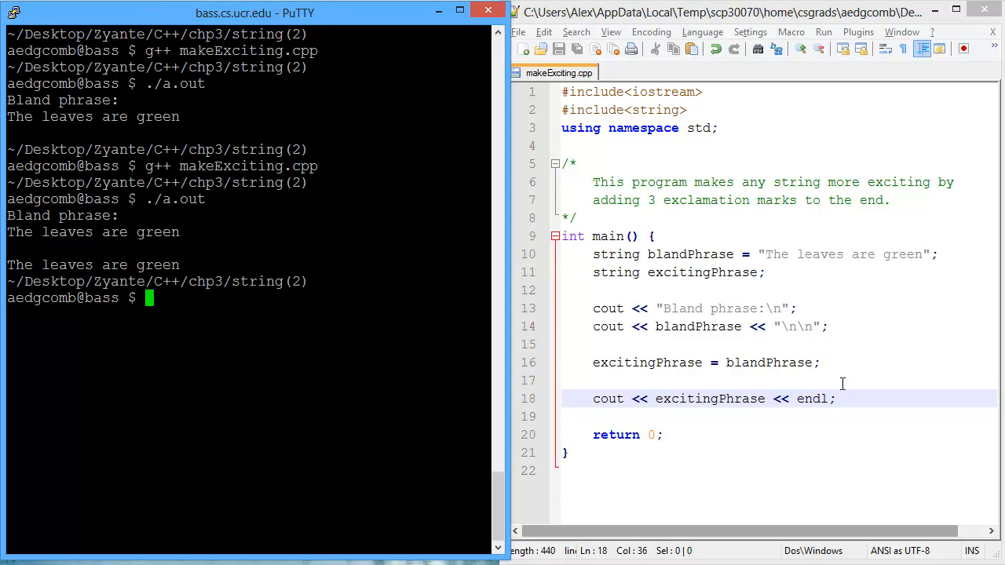
type("cout << \"Exciting")
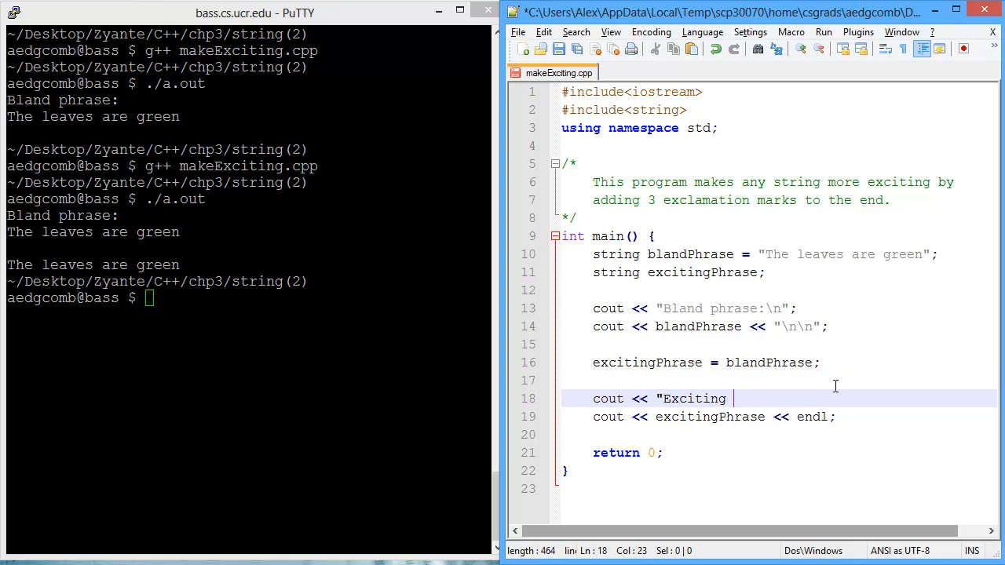
type("phrase:\\n")
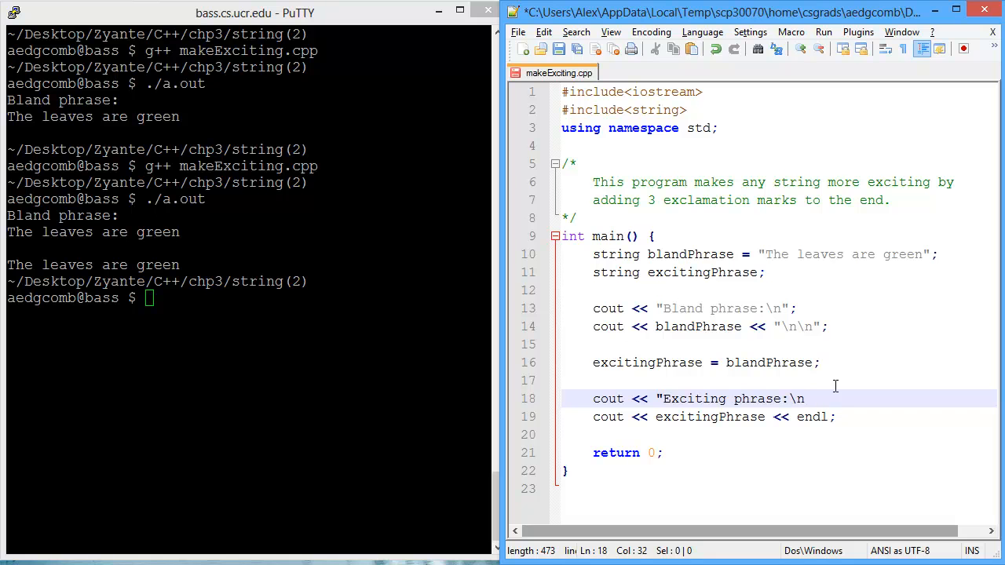
type("\";")
left_click(247, 297)
type("g++ makeExciting.cpp")
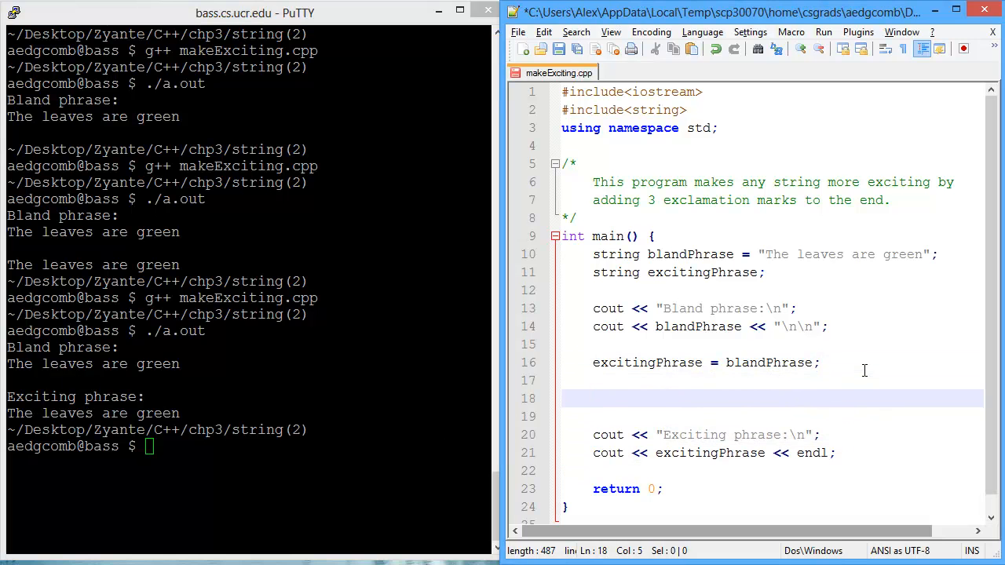
- Insert '// adding 3 exclamation marks to the end' after the assignment, with blank lines below
type("//")
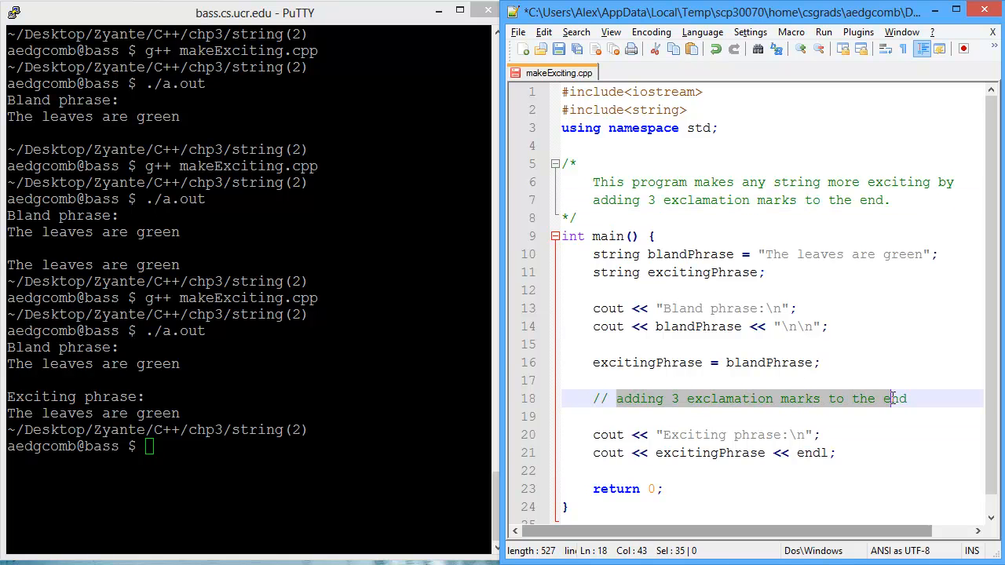
left_click(907, 399)
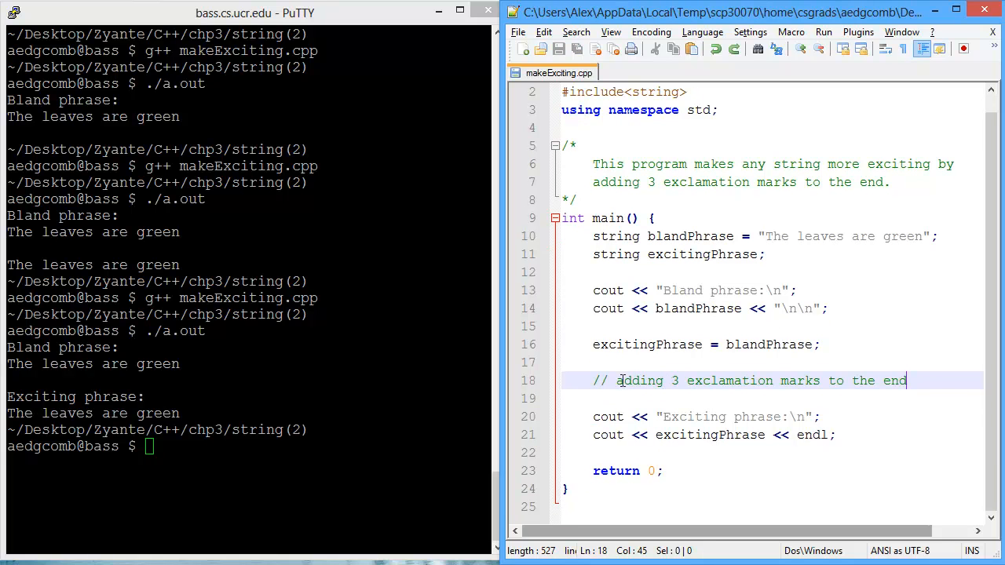
mouse_move(948, 382)
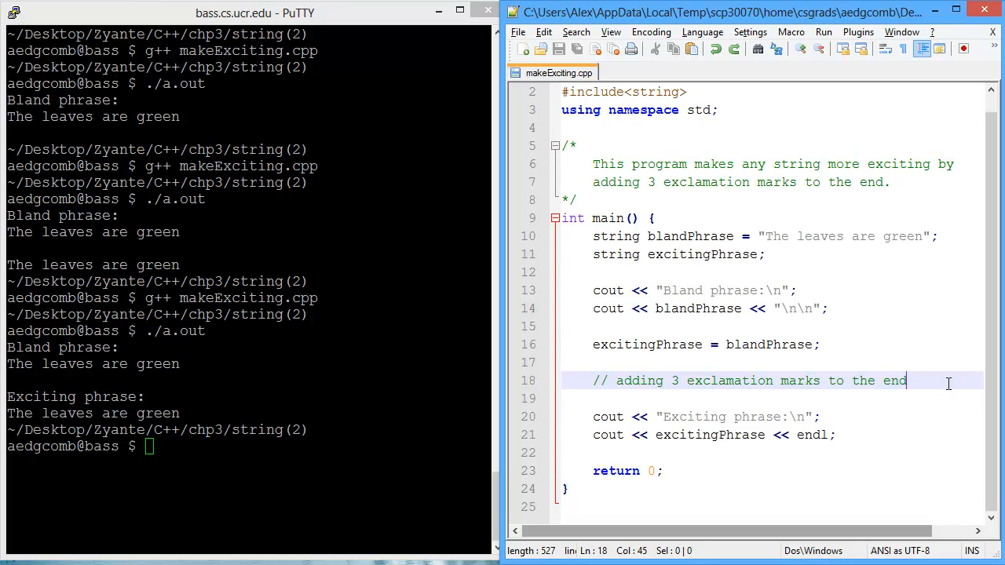
key("Enter")
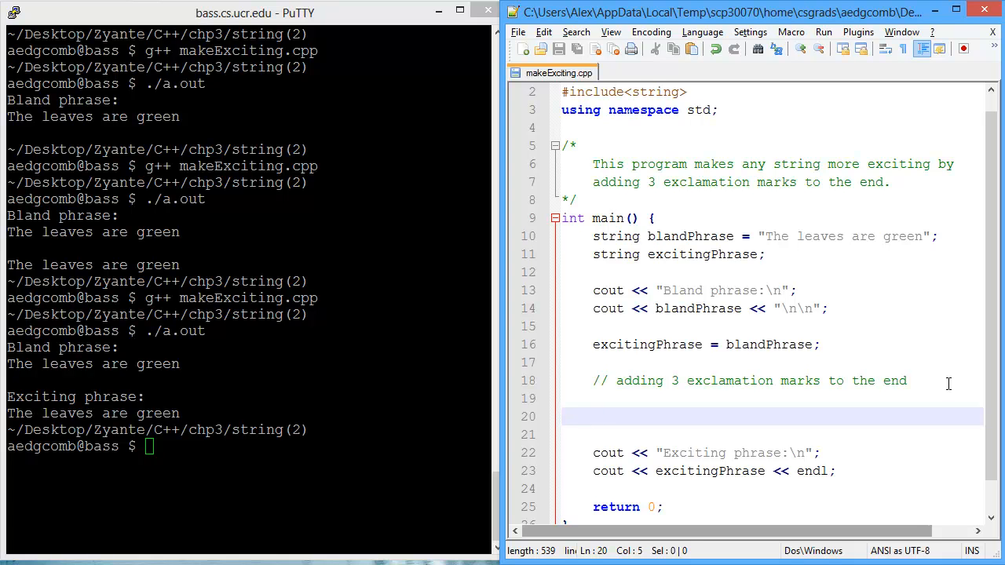
- Print a 'Length of excitingPhrase: ' label, then excitingPhrase.leng() followed by endl
type("cout << \"Leng")
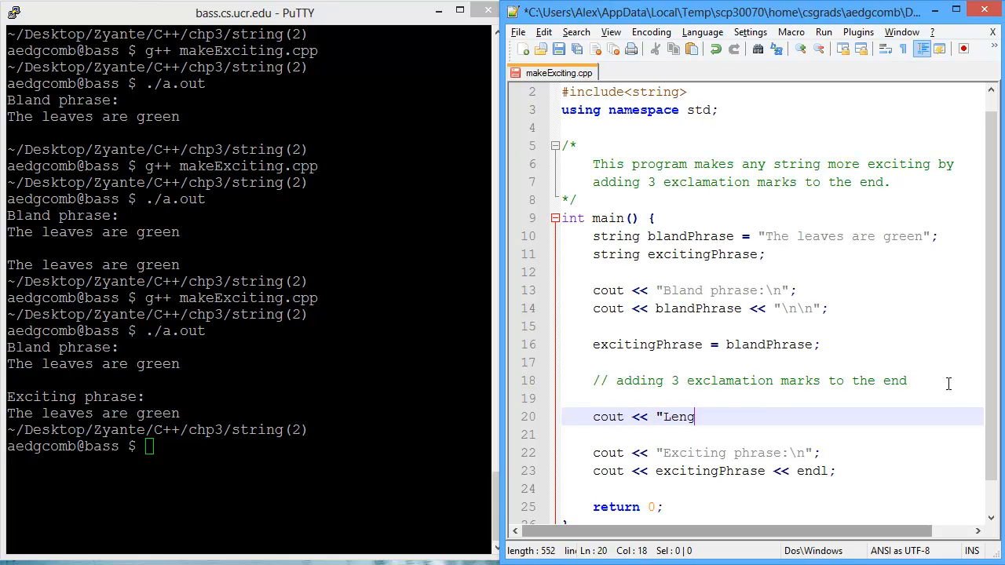
type("th of excitingPhrase: \";")
left_click(772, 435)
type("cout << excitingPhrase")
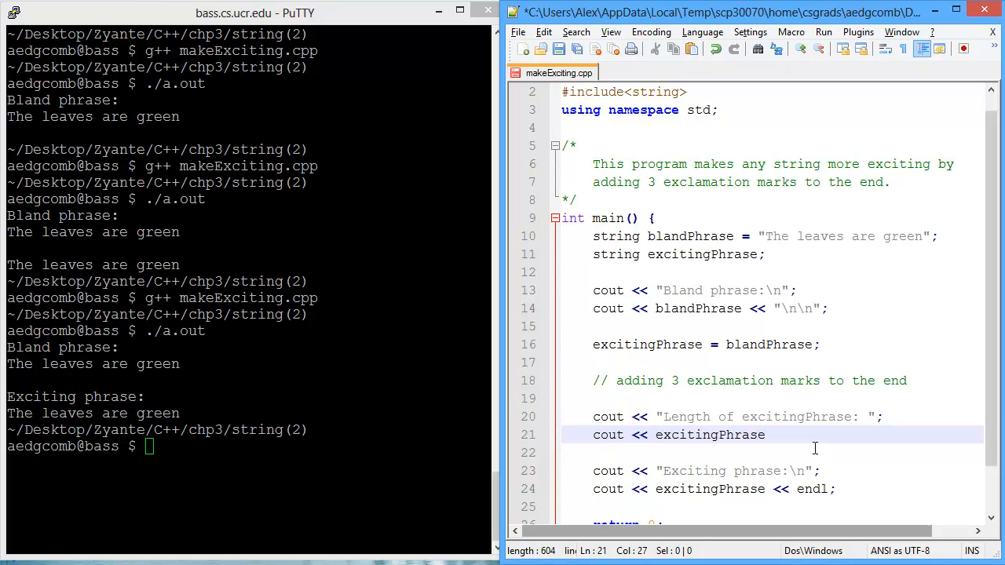
type(".leng()")
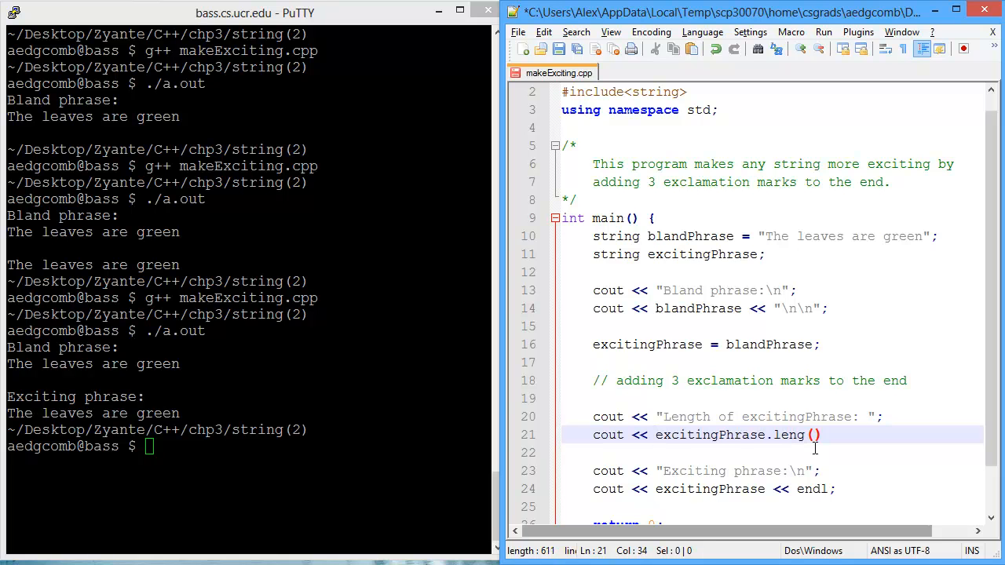
type("<< end")
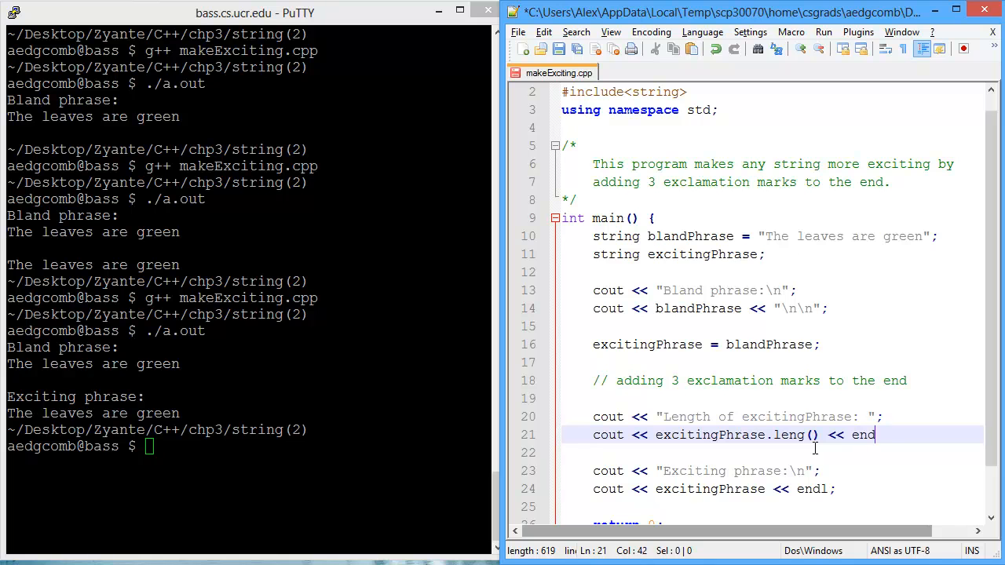
type("l;")
left_click(245, 446)
type("g++ makeExciting.cpp")
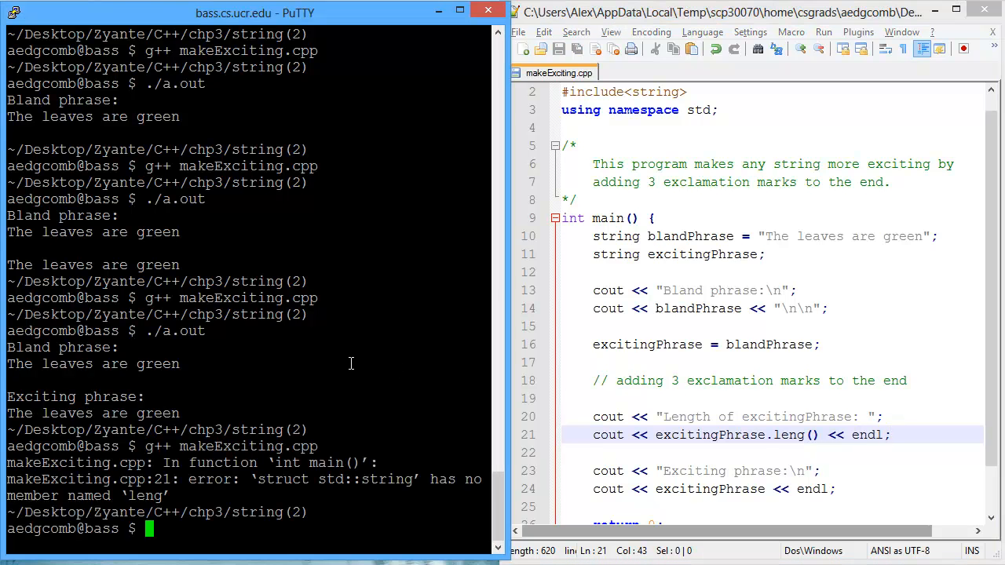
mouse_move(208, 483)
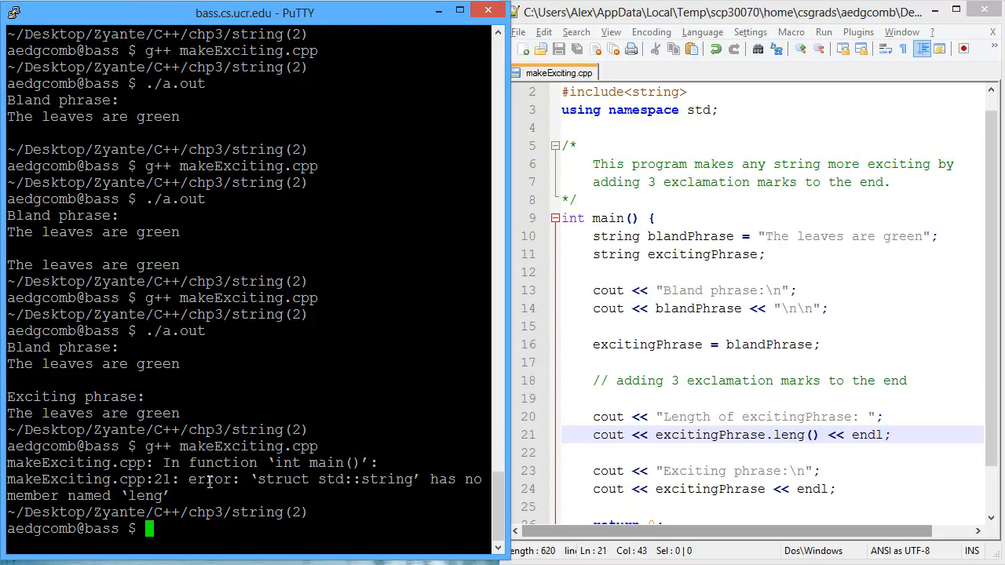
mouse_move(685, 439)
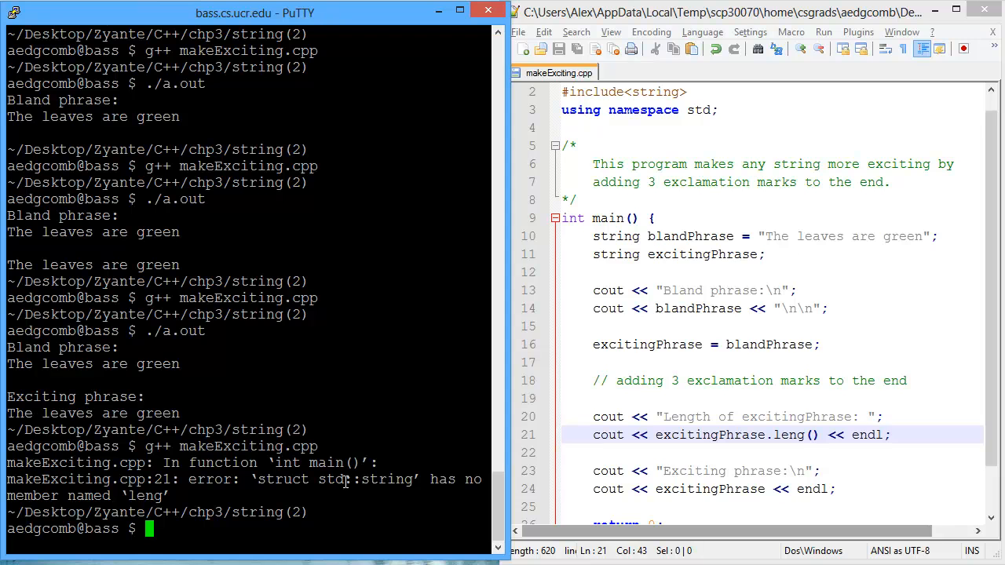
mouse_move(863, 472)
type("th")
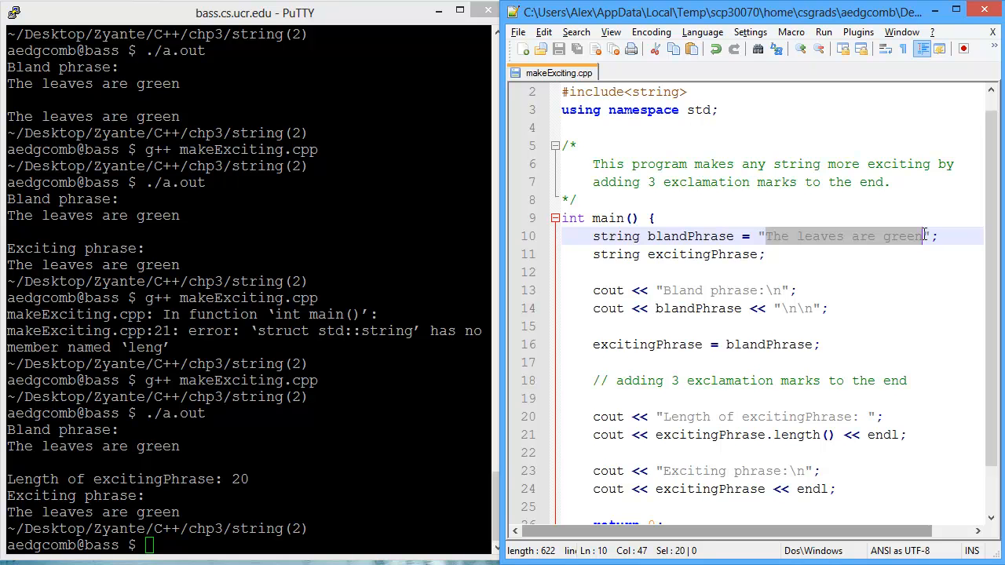
mouse_move(878, 436)
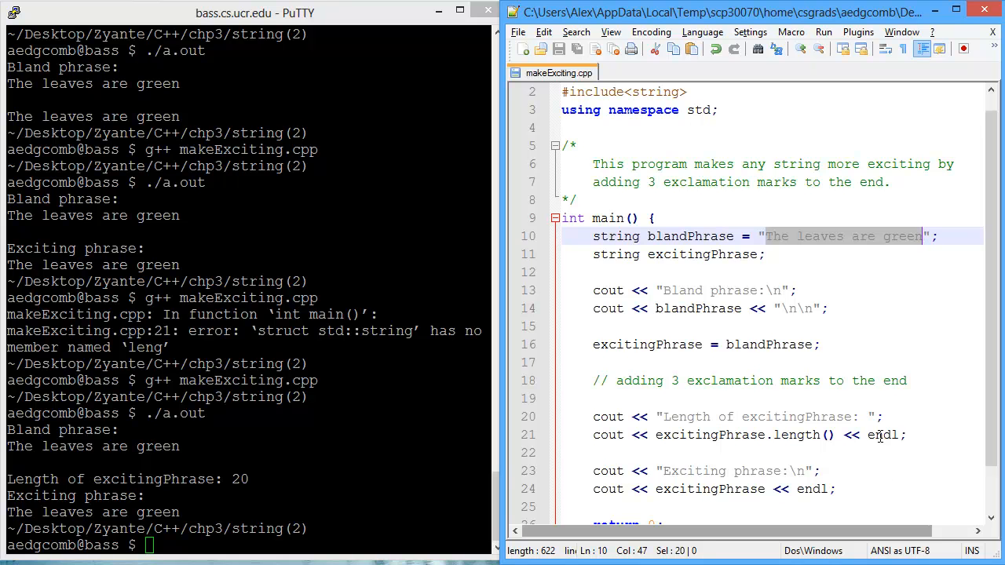
- Add excitingPhrase.resize(+3); on a new line below the length output
left_click(907, 436)
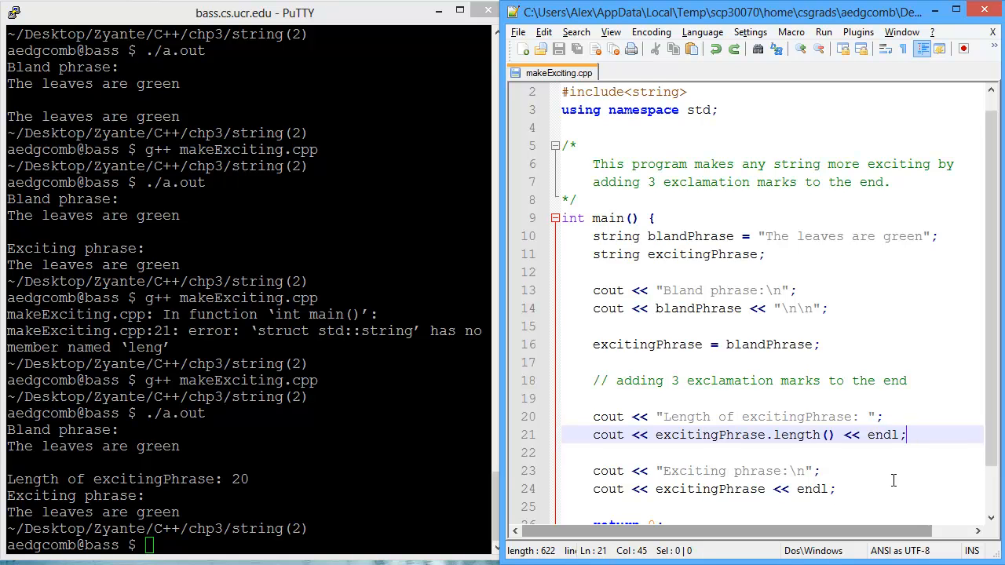
key("Enter")
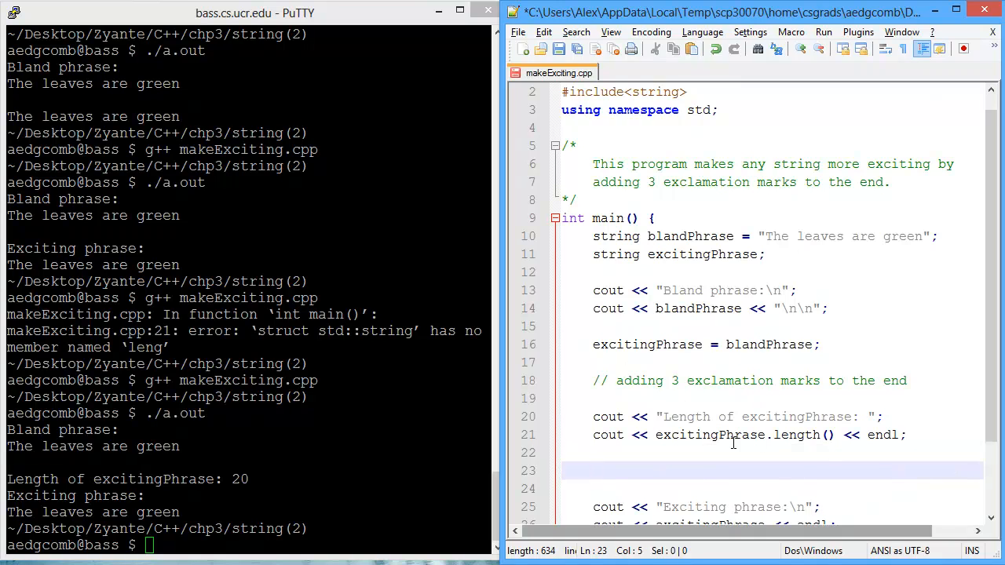
mouse_move(791, 494)
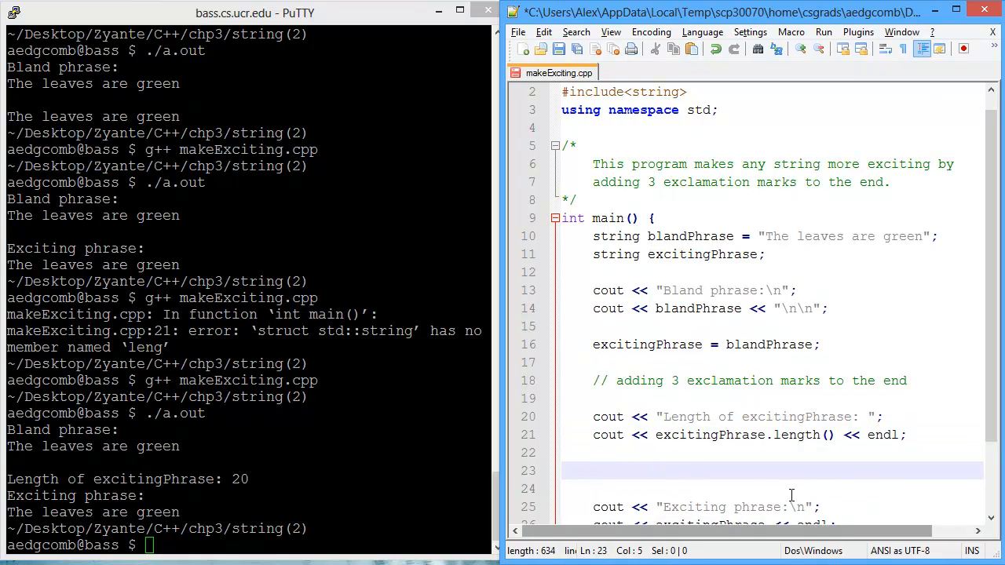
type("excitingPhrase.")
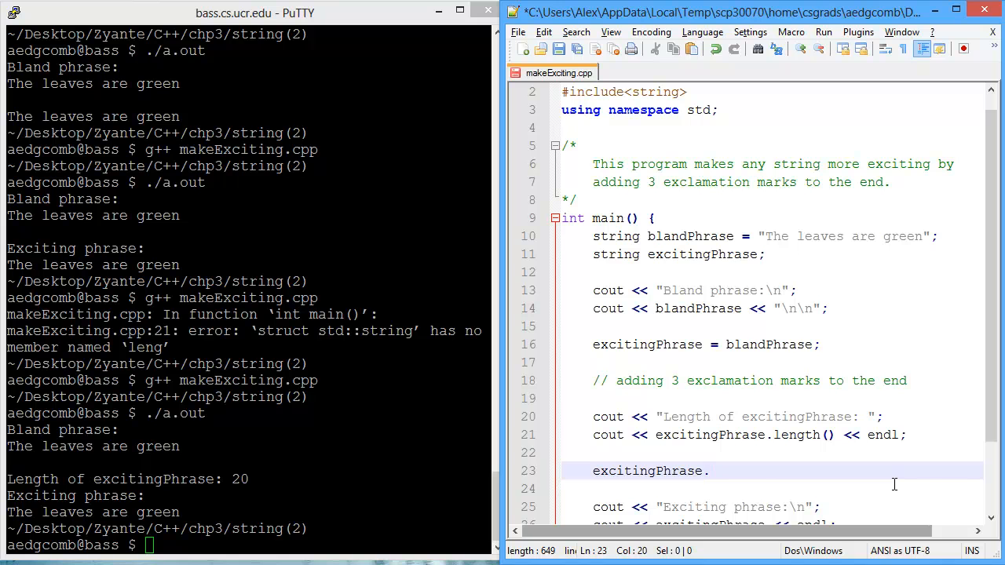
type("resize(")
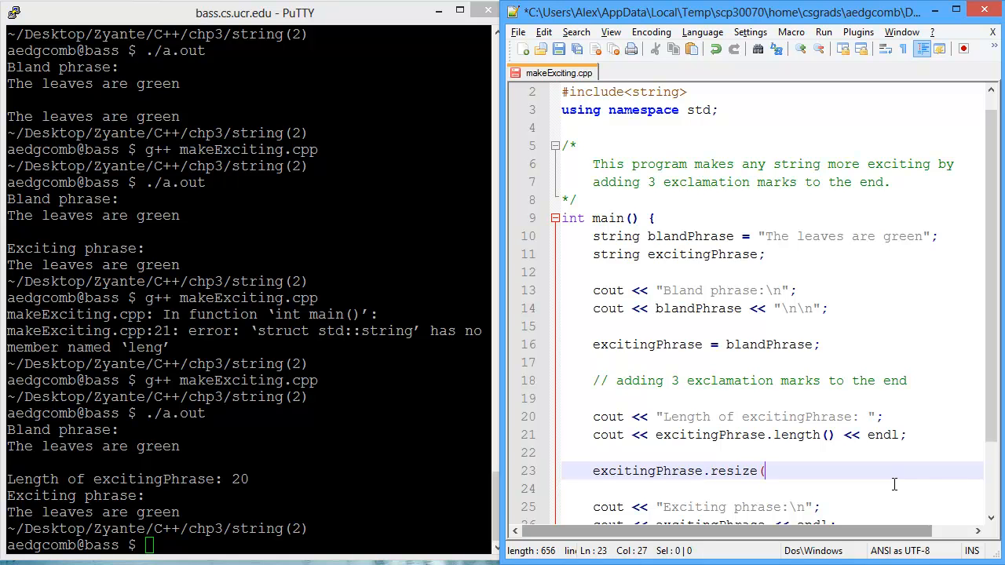
type("+3)")
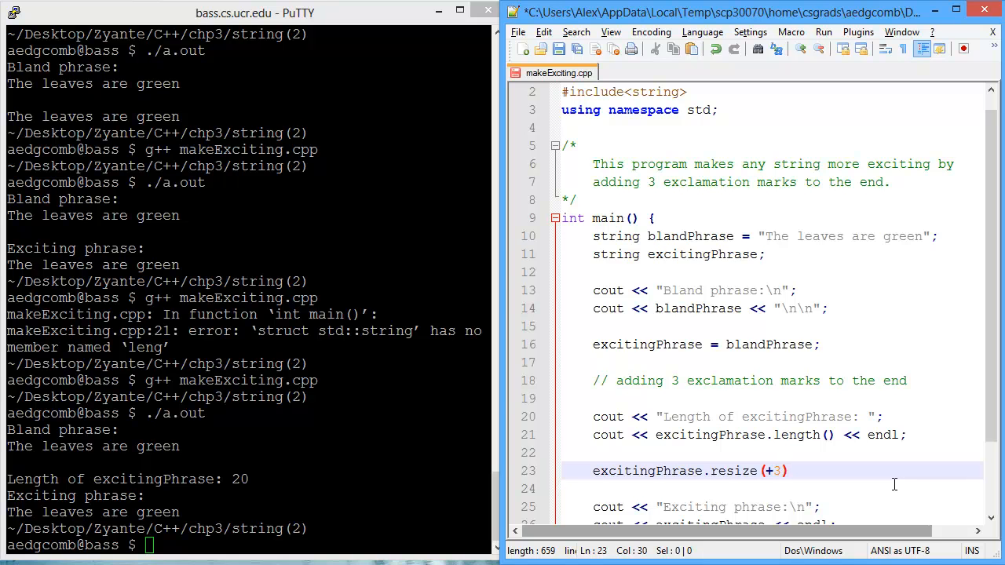
type(";")
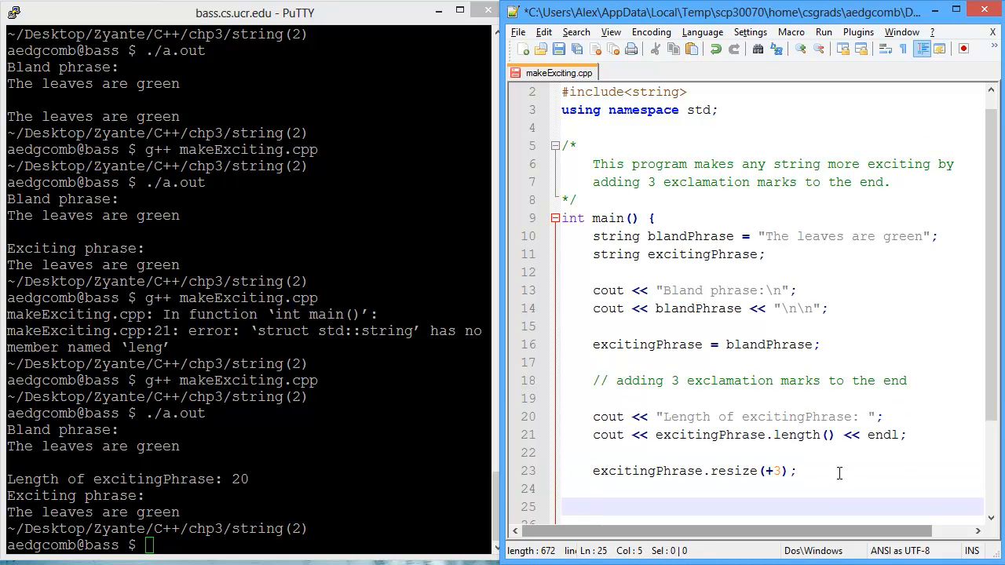
- Add 'before' and 'after' length printouts and check excitingPhrase uses and the run's output
type("cout << \"Length of excitingPhrase: \";")
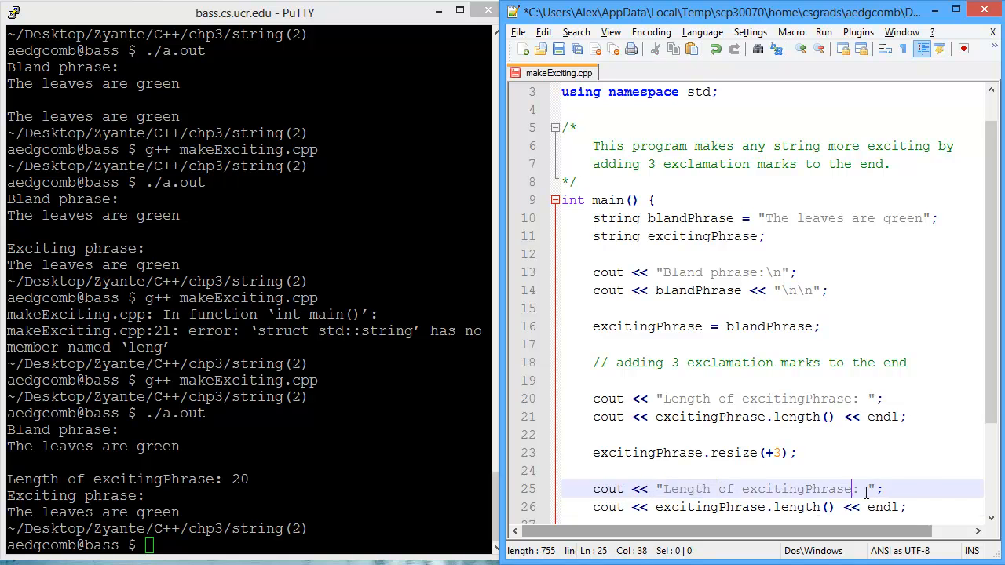
type("after")
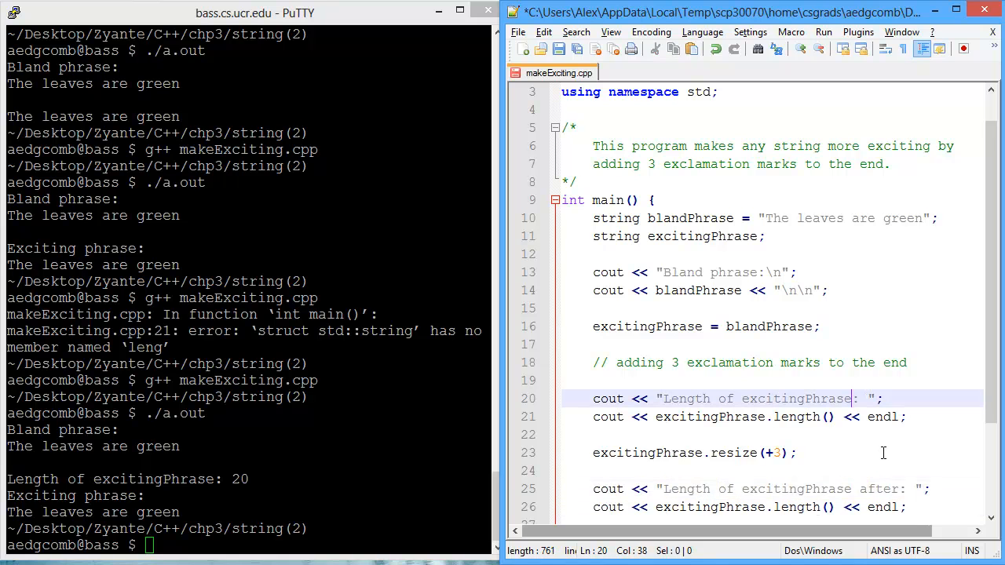
type("before")
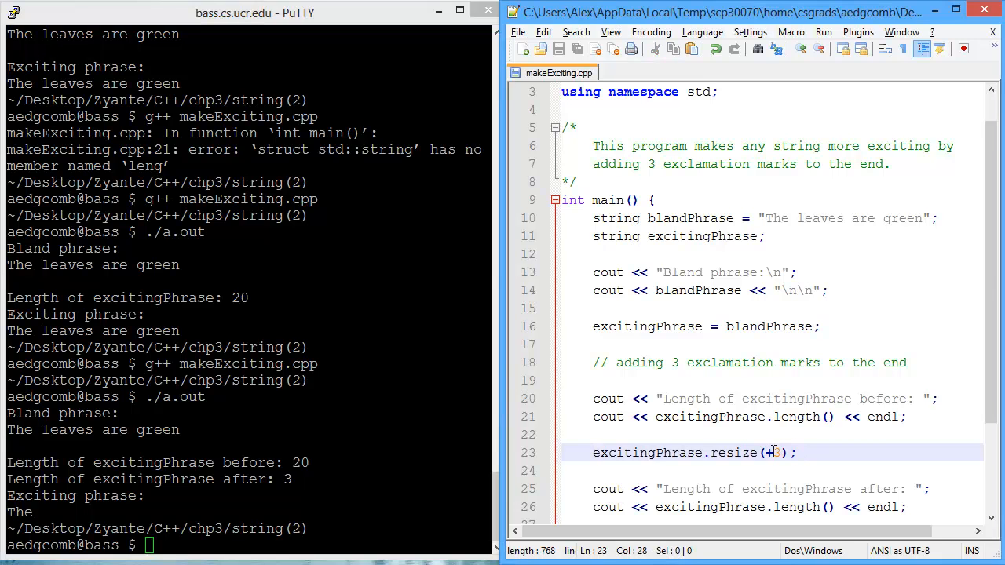
double_click(640, 454)
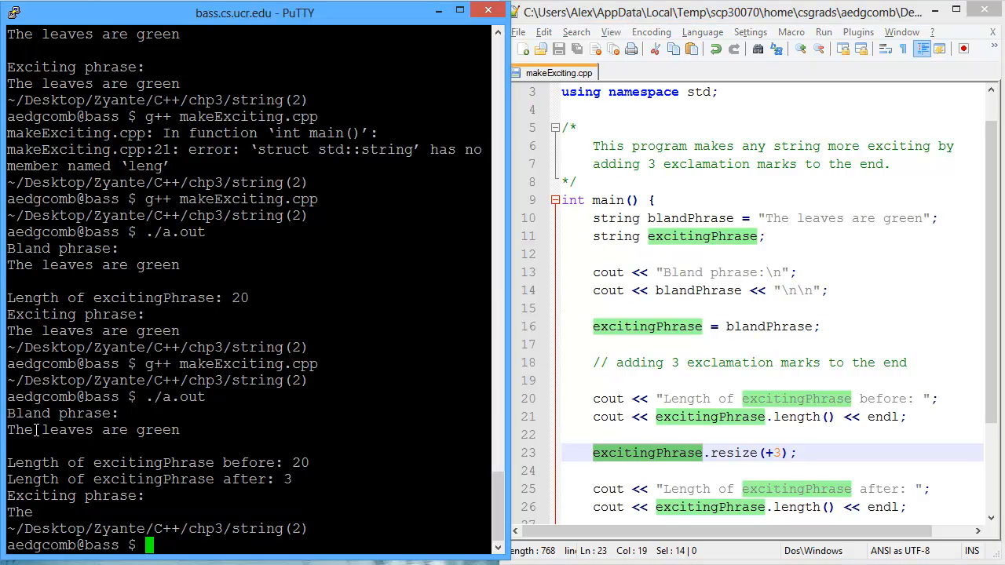
left_click_drag(43, 429, 179, 429)
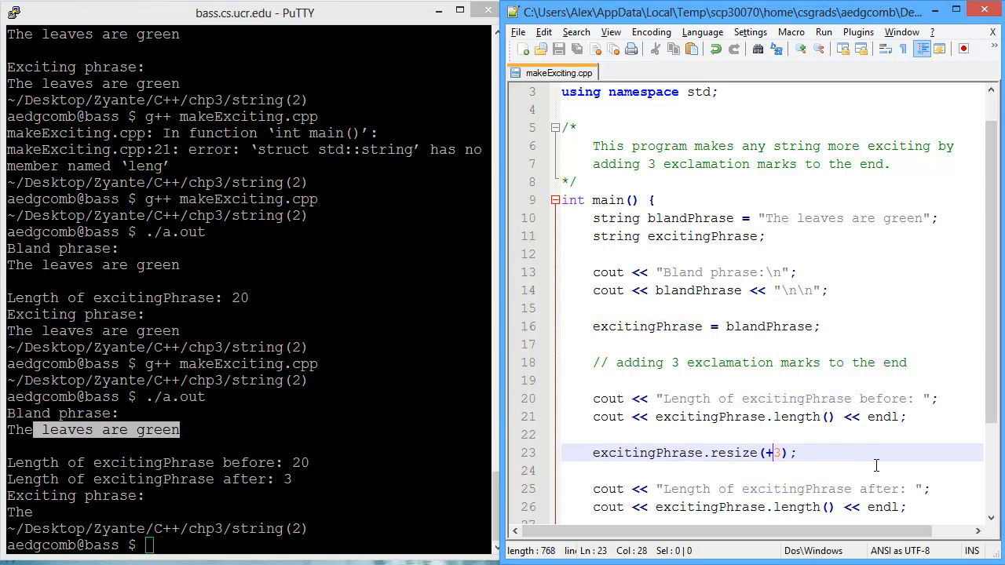
mouse_move(884, 482)
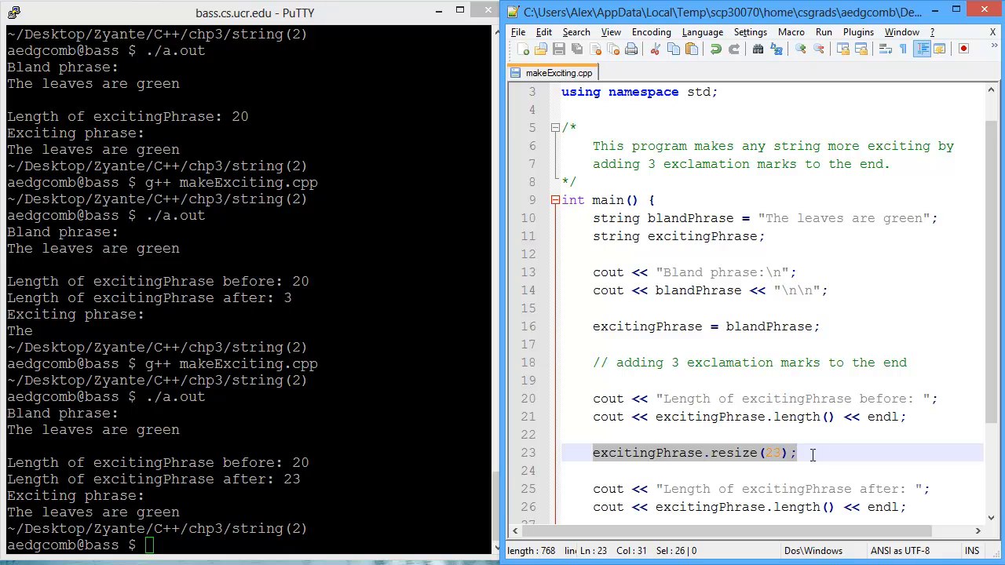
- Edit the blandPhrase string to read 'The sky is blue'
left_click(923, 218)
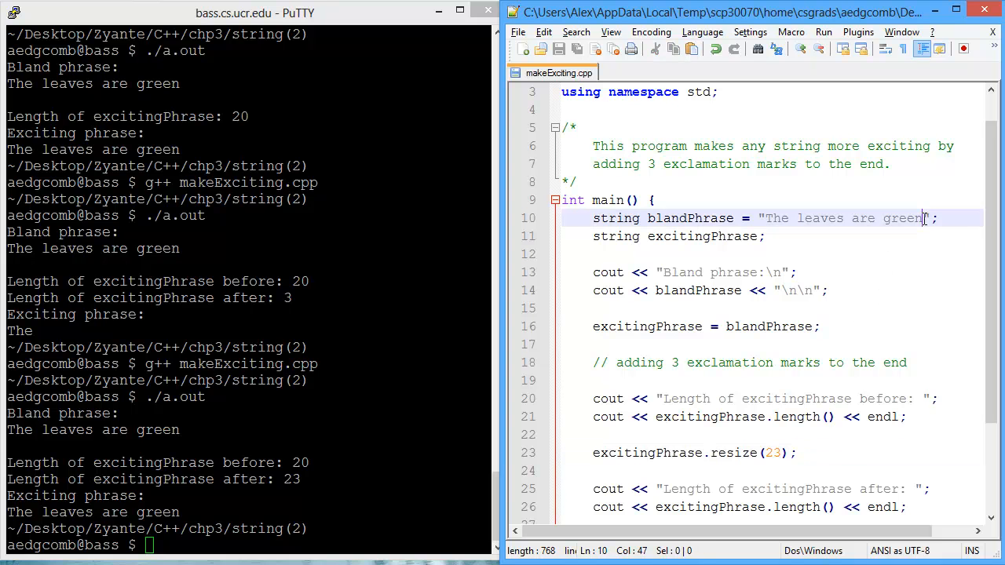
type("The sky i")
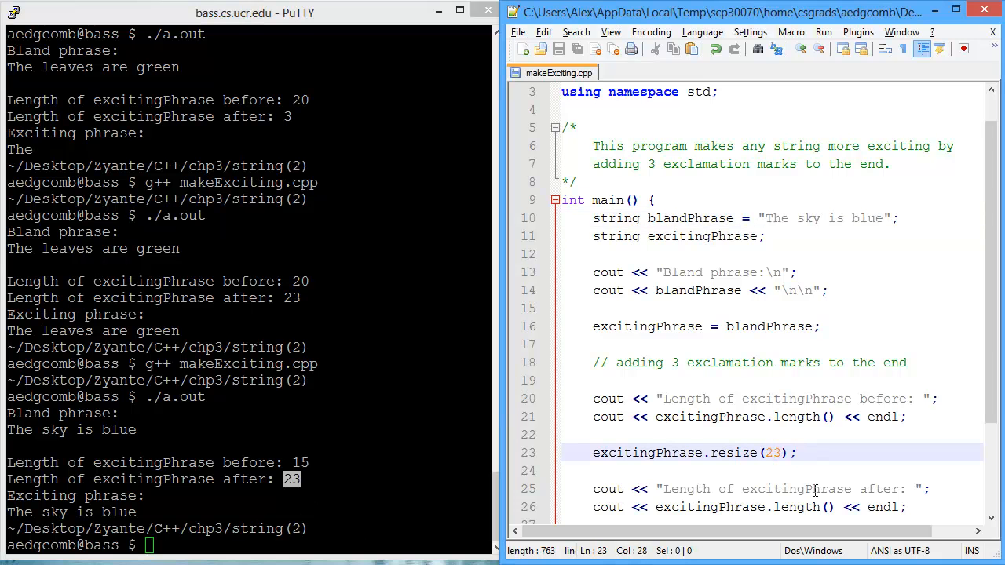
- Change the resize amount to excitingPhrase.length() + 3, recompile, and add a line after it
type("20+3")
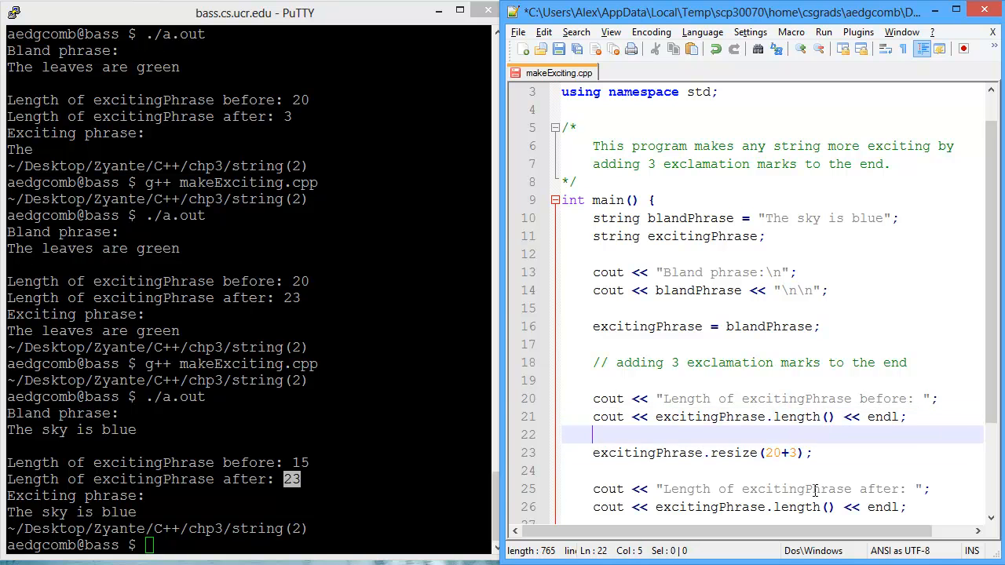
left_click(658, 416)
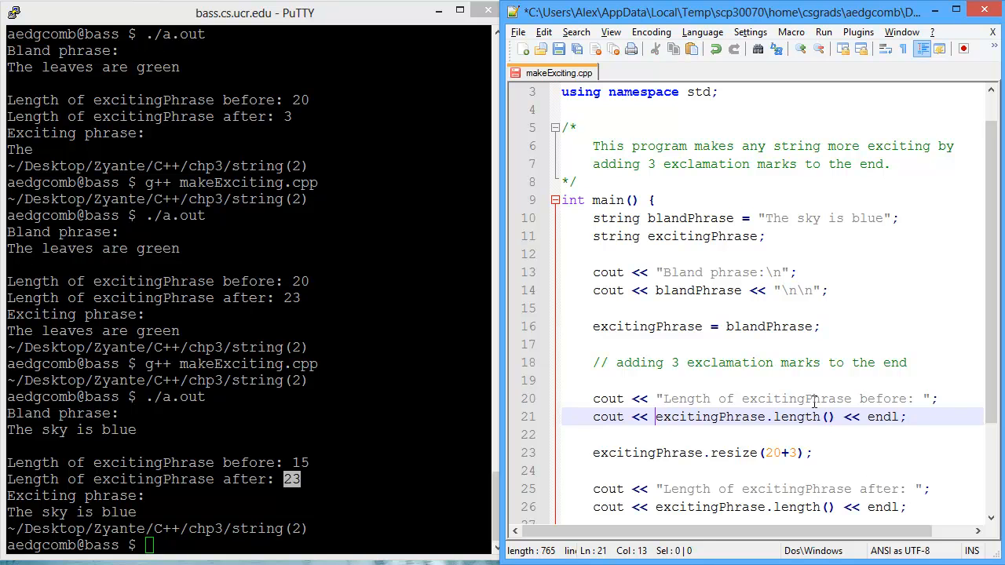
left_click(812, 453)
type("g++ makeExciting.cpp")
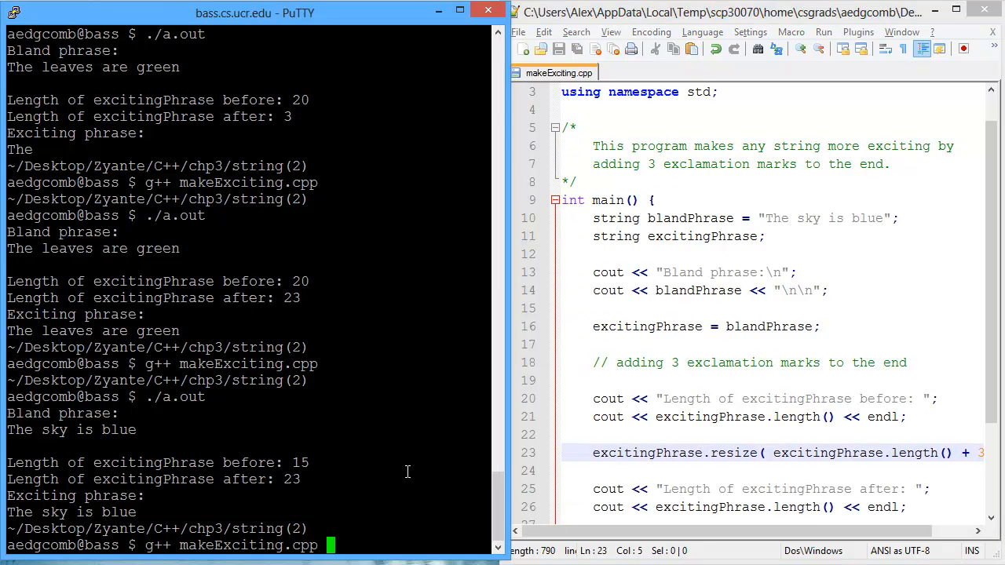
key("Return")
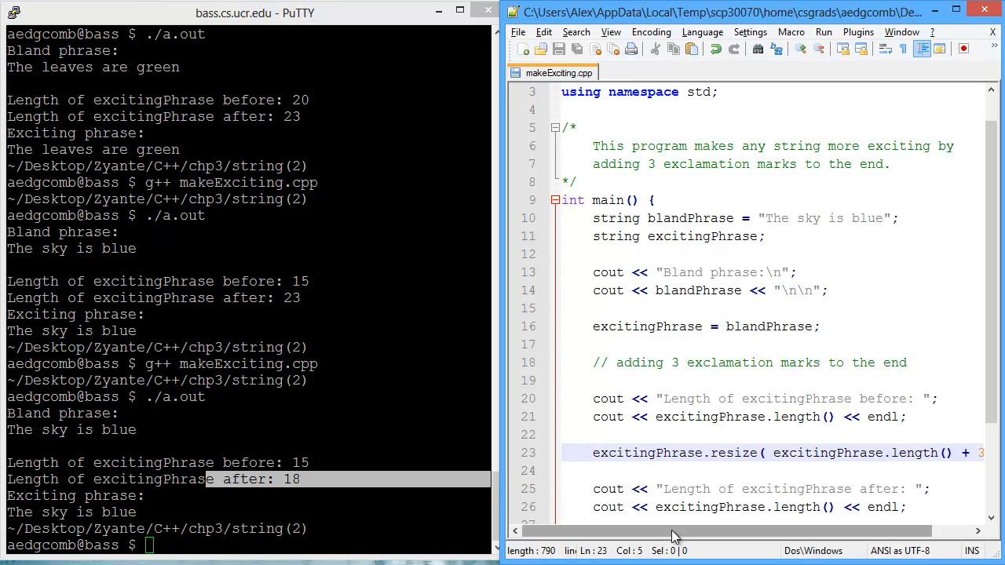
key("Enter")
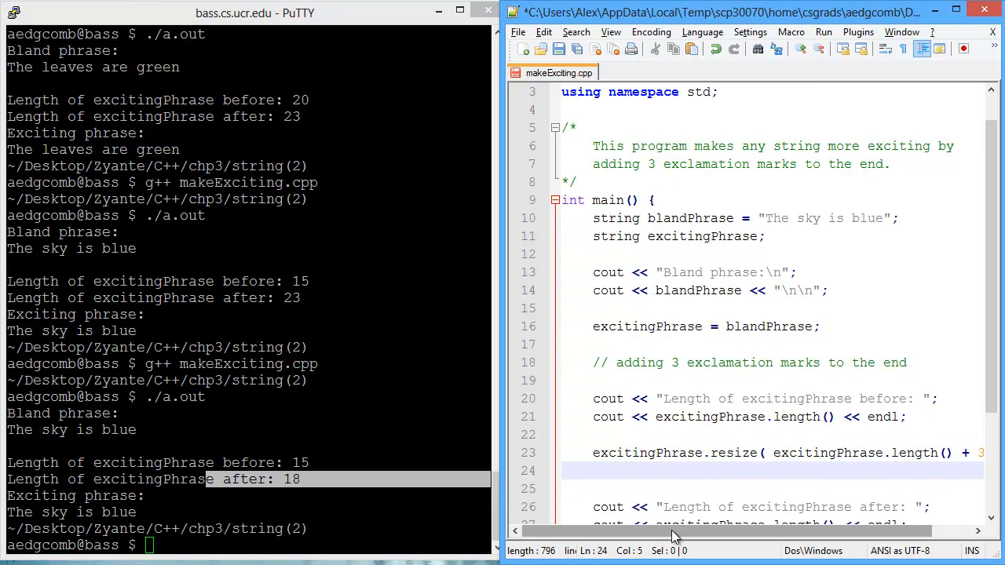
- Add excitingPhrase.at(...) = '!'; assignments for positions 20, 21 and 22, then recompile
double_click(647, 452)
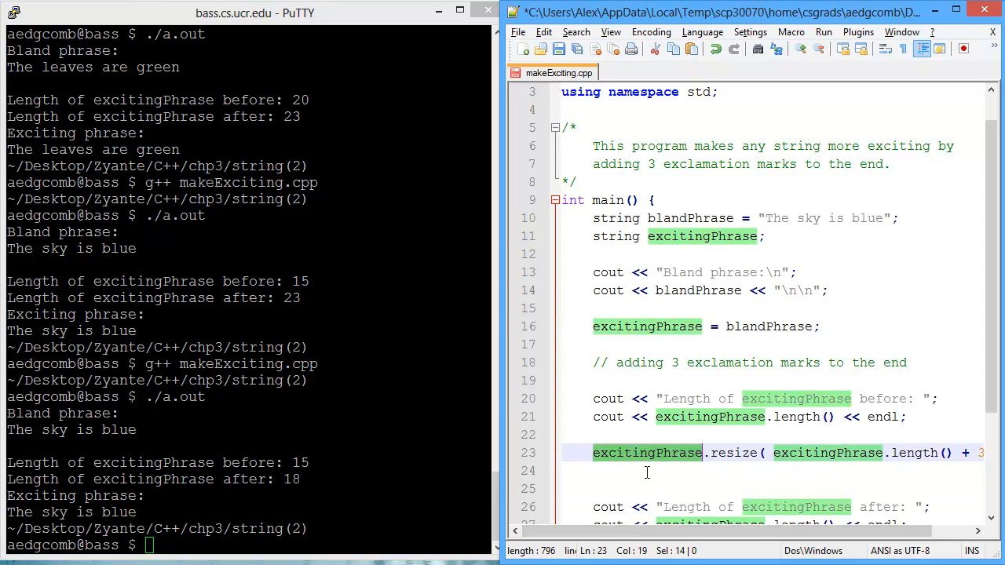
type("excitingPhrase.at")
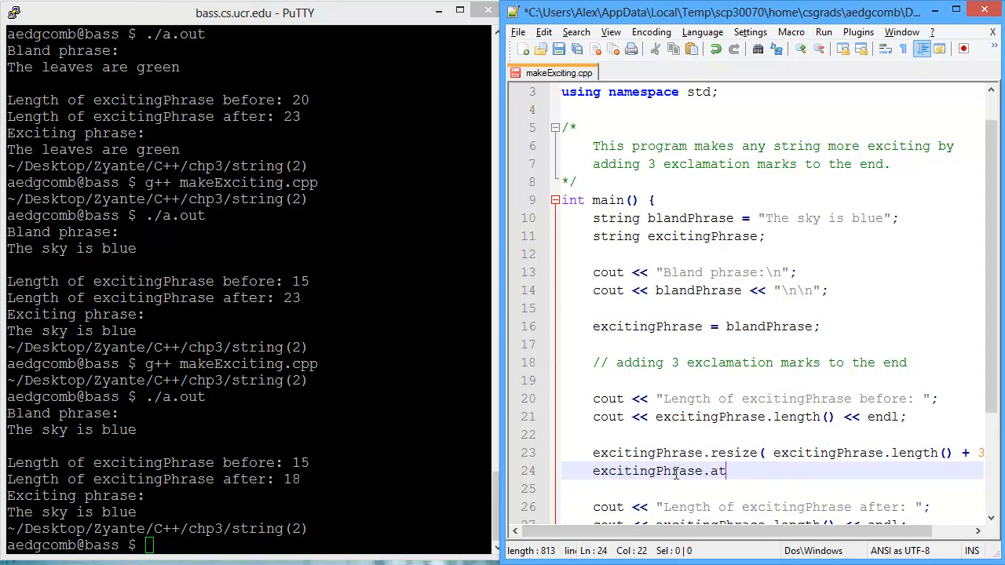
type("(")
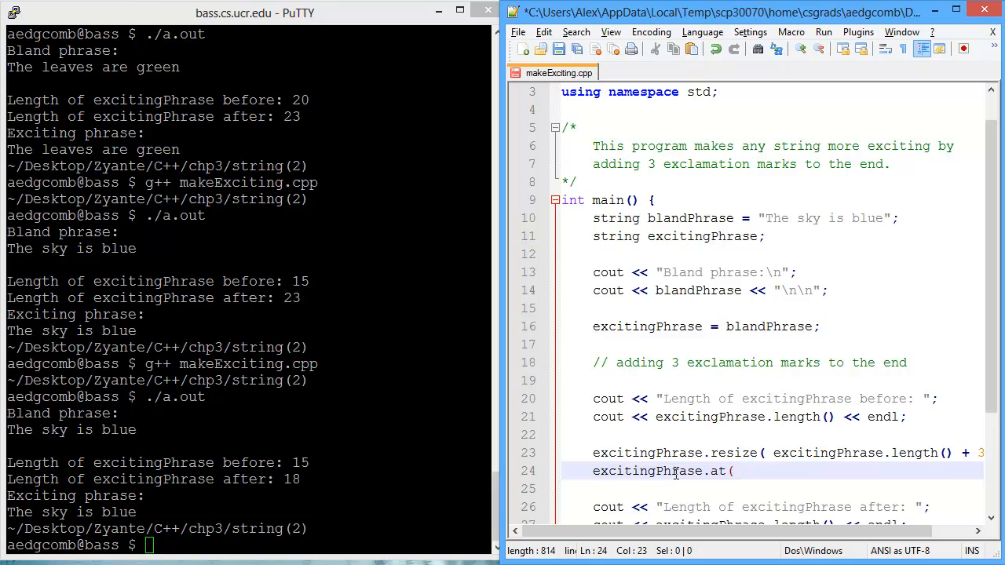
type("15) =")
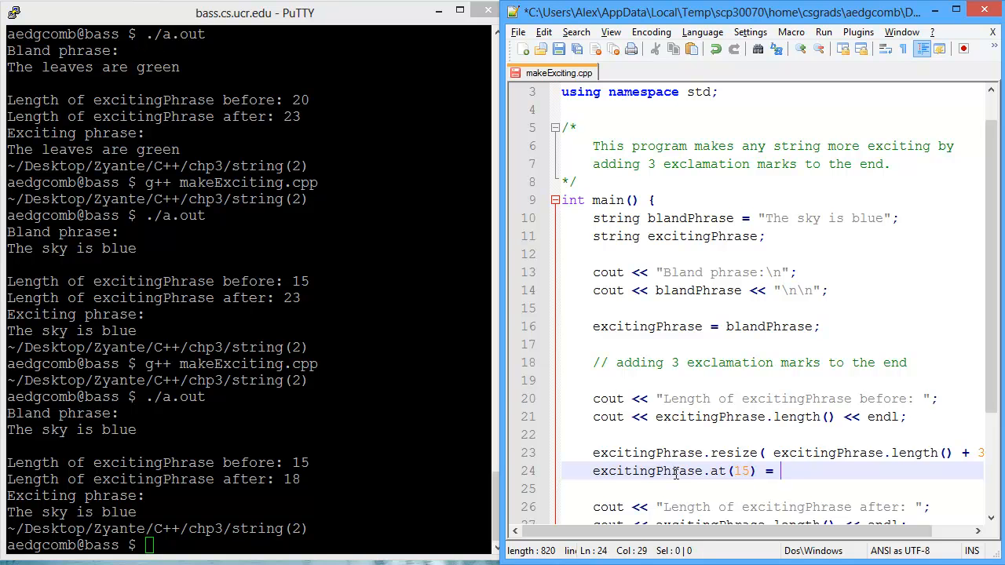
type("'!';")
left_click(250, 545)
type("g++ makeExciting.cpp")
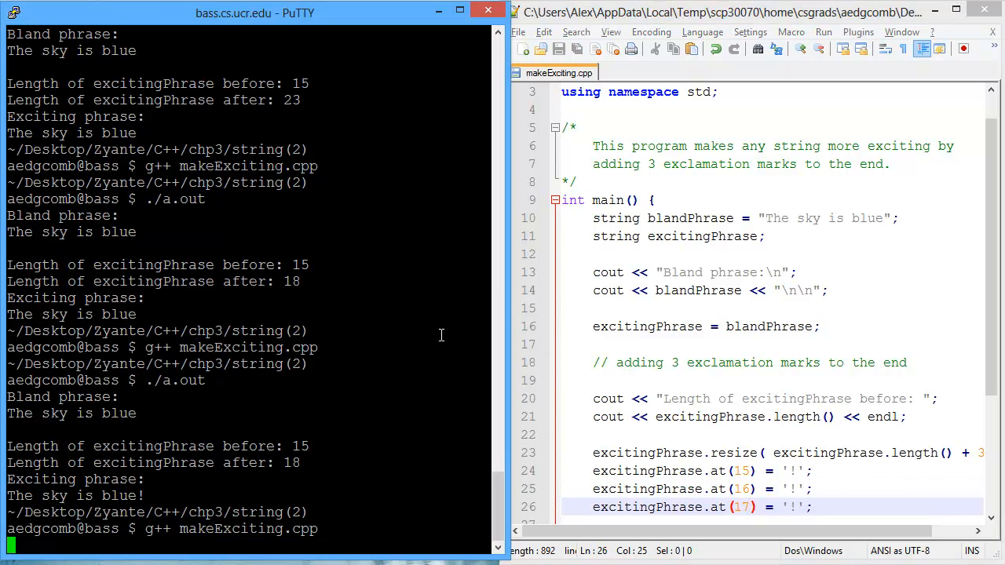
type("20")
key("Return")
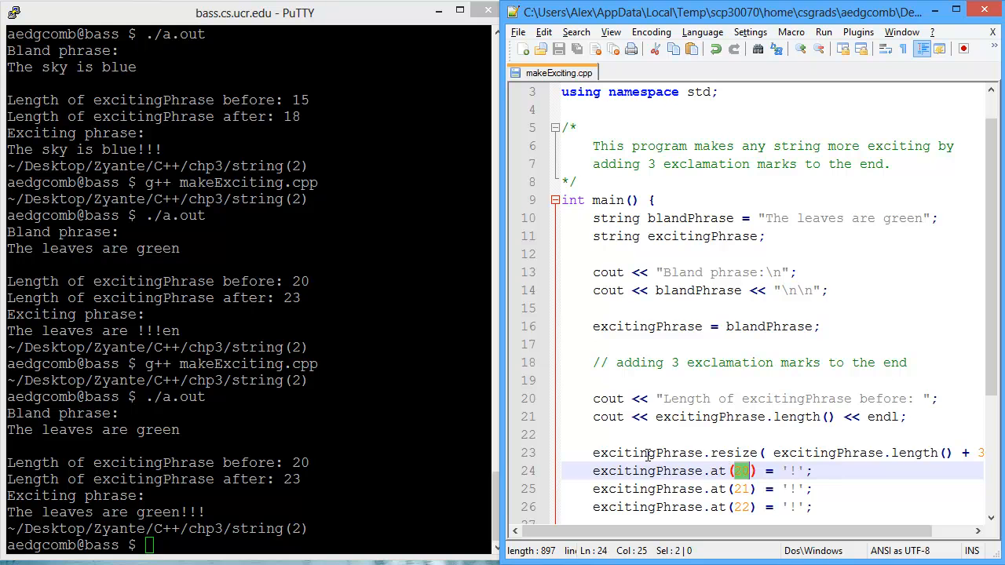
- Replace the fixed indices with excitingPhrase.length() - 3, - 2 and - 1, then run ./a.out
scroll("down", 3)
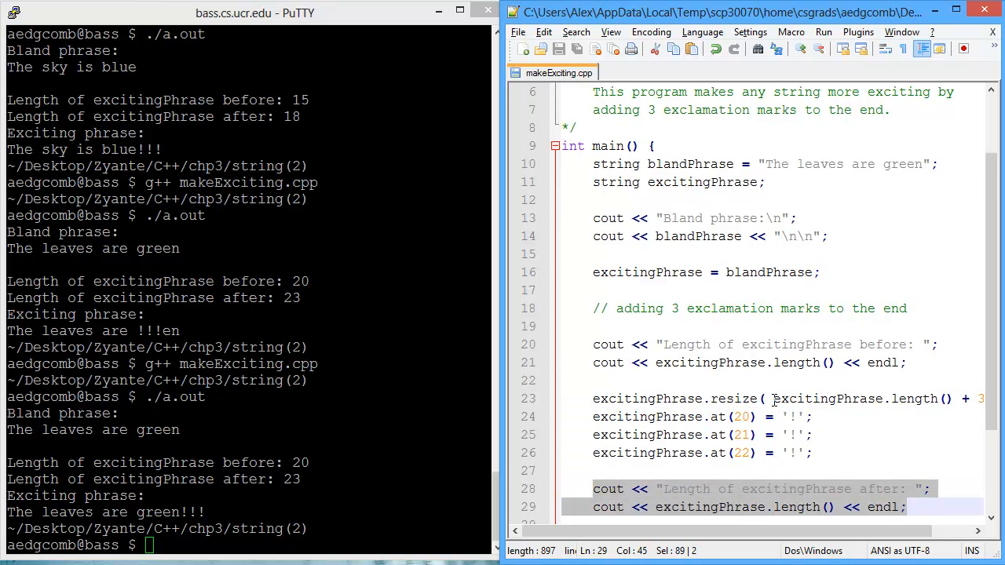
double_click(860, 399)
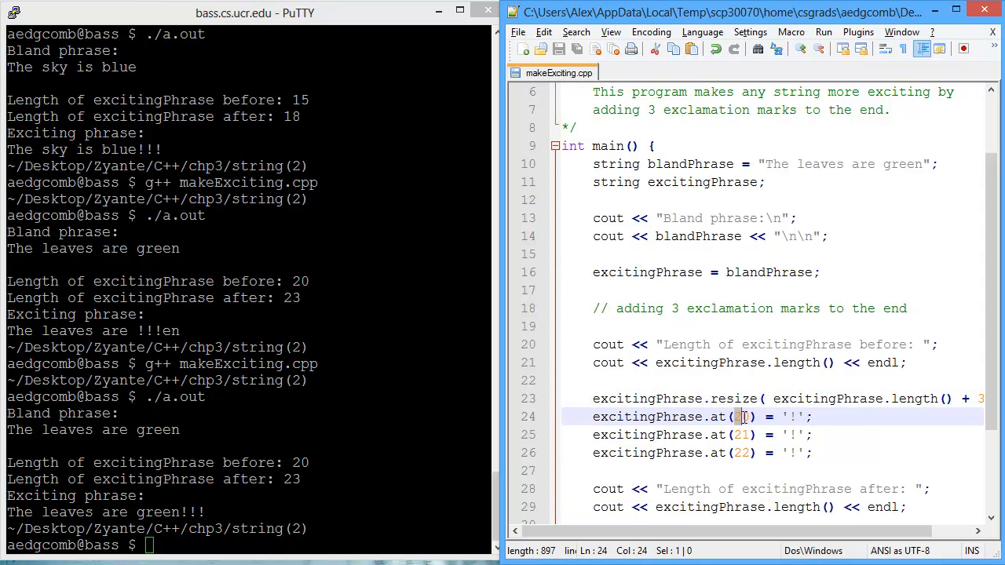
type("excitingPhrase.length() -3")
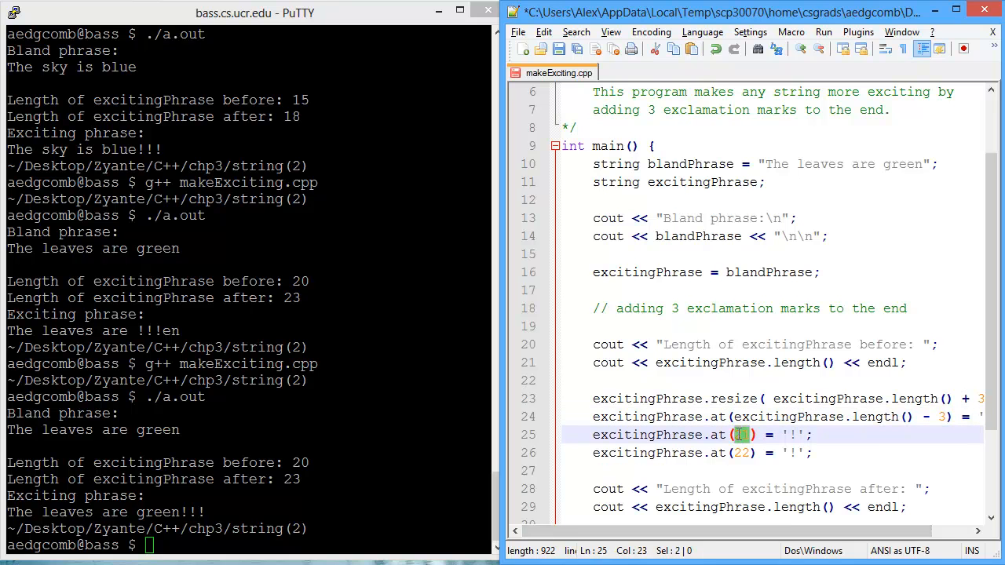
type("excitingPhrase.length() - 2")
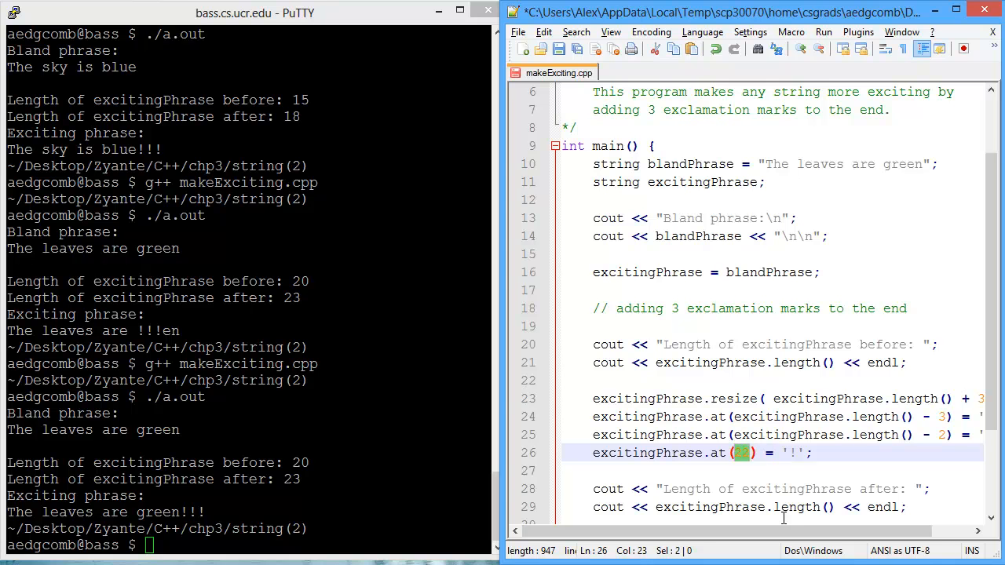
type("excitingPhrase.length() - 1")
left_click(246, 545)
type("./a.out")
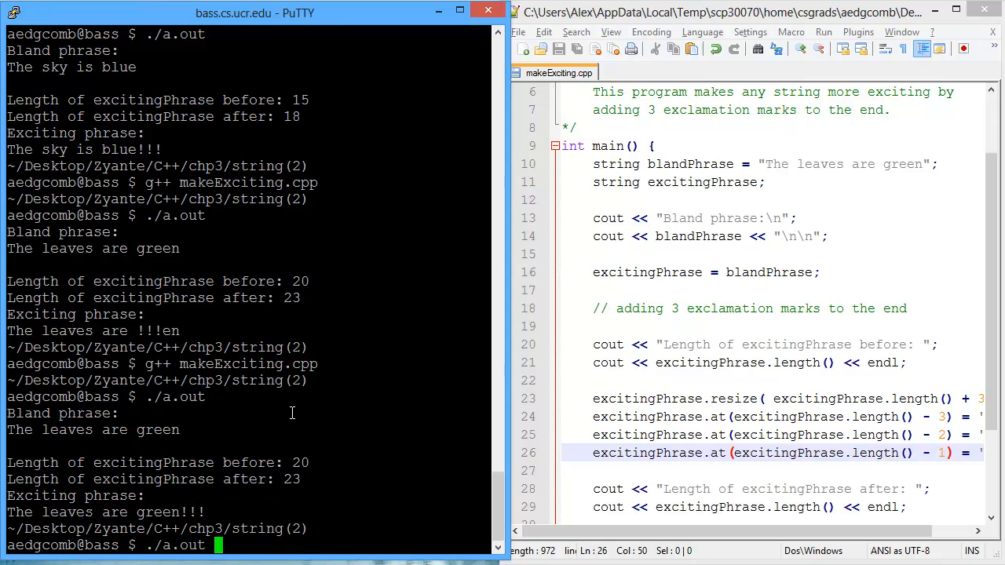
key("Return")
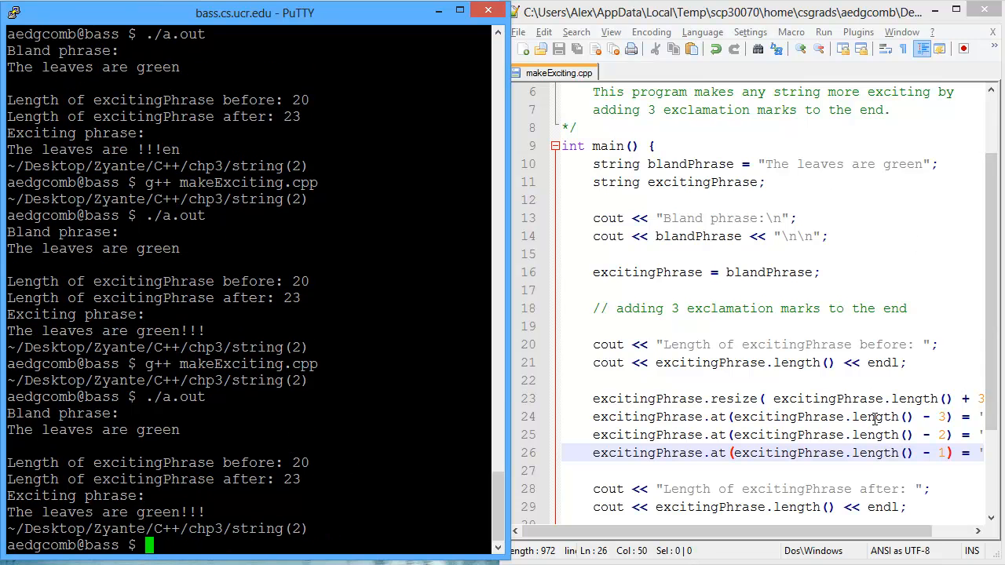
mouse_move(793, 164)
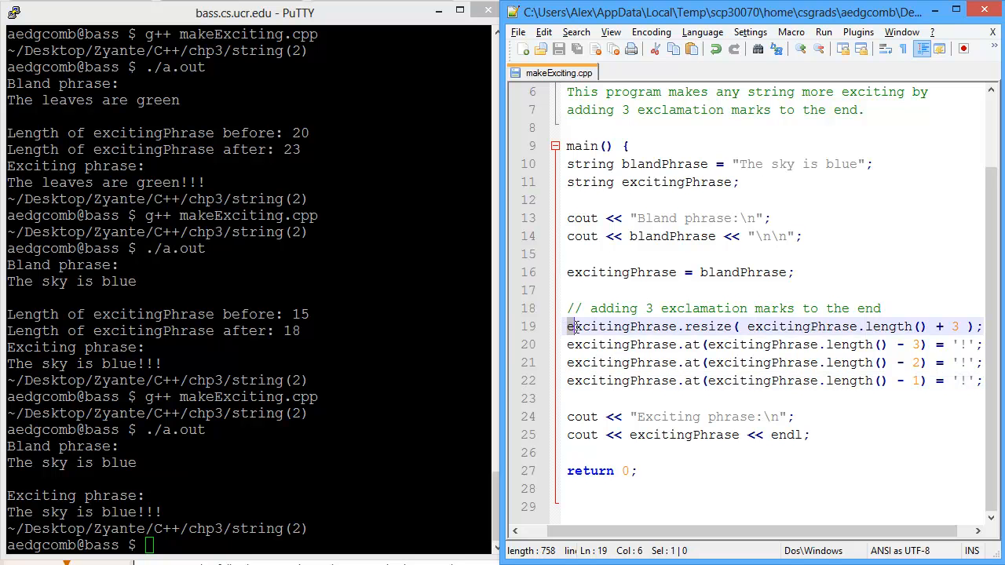
- Select the resize statement and the three '!' assignment lines
left_click_drag(573, 326, 981, 345)
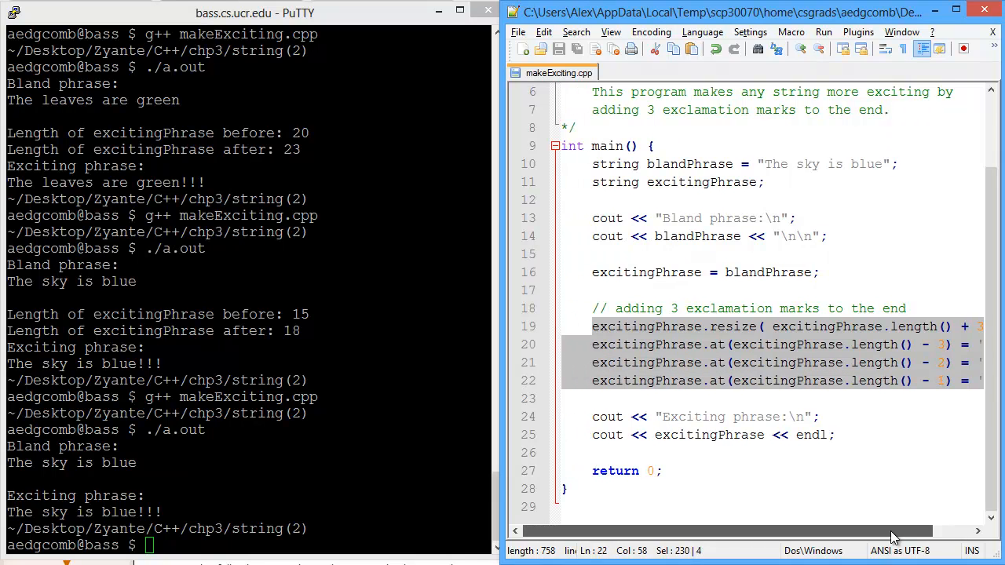
- Replace the resize and assignment lines with excitingPhrase + "!!!"; then recompile to print 'The leaves are green!!!'
key("Delete")
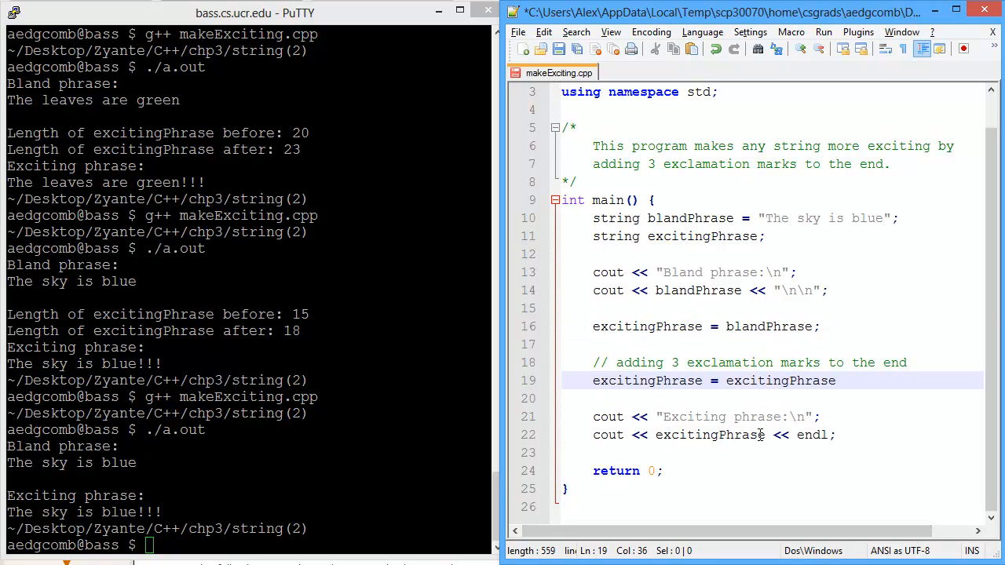
type("+ \"!!!\"")
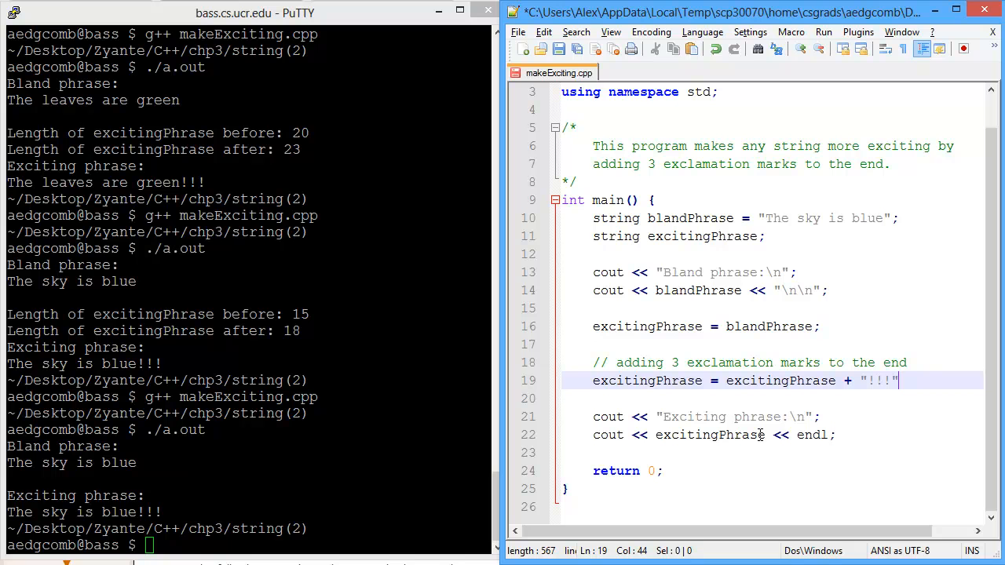
type(";")
left_click(245, 546)
type("g++ makeExciting.cpp")
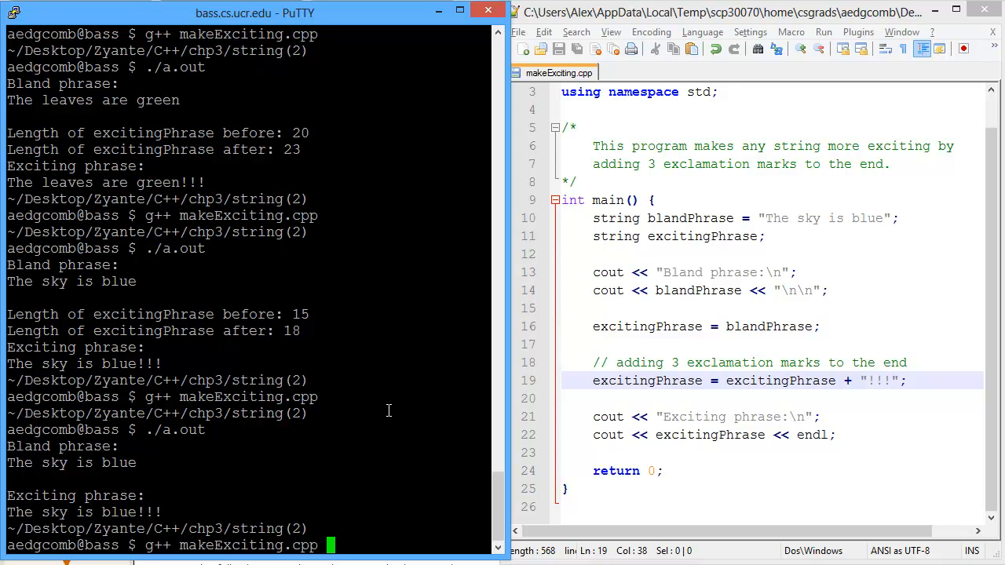
key("Return")
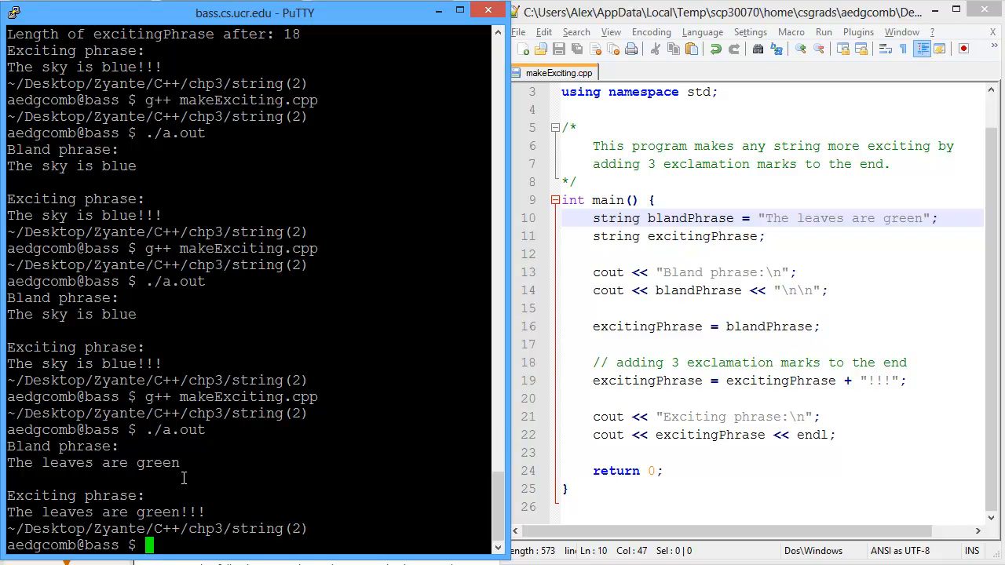
mouse_move(913, 380)
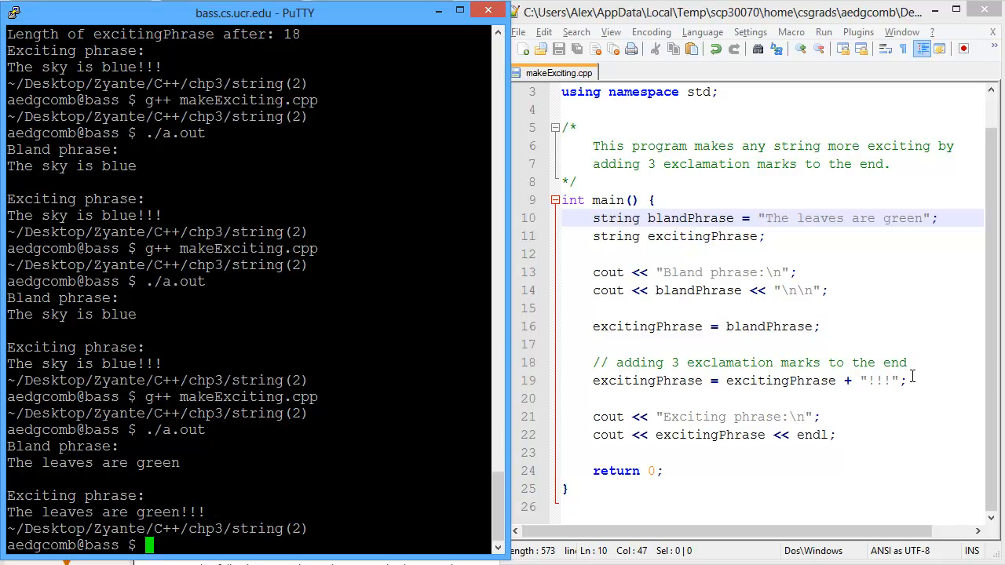